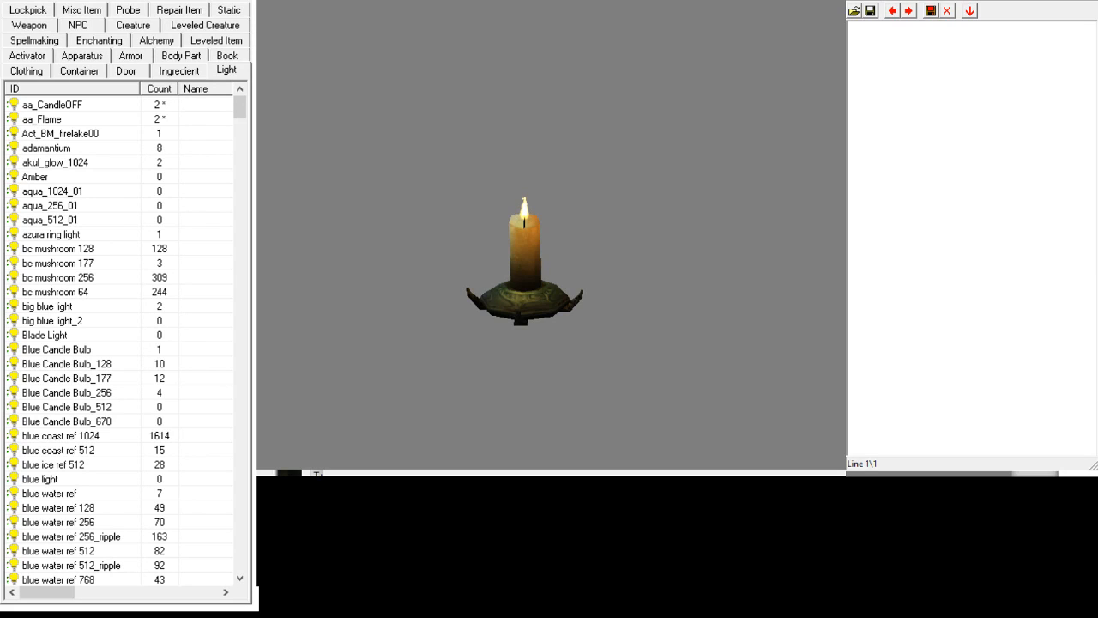
Step: Paste the draft toggle-script lines into a new script window and go to the end of the last line
left_click(523, 261)
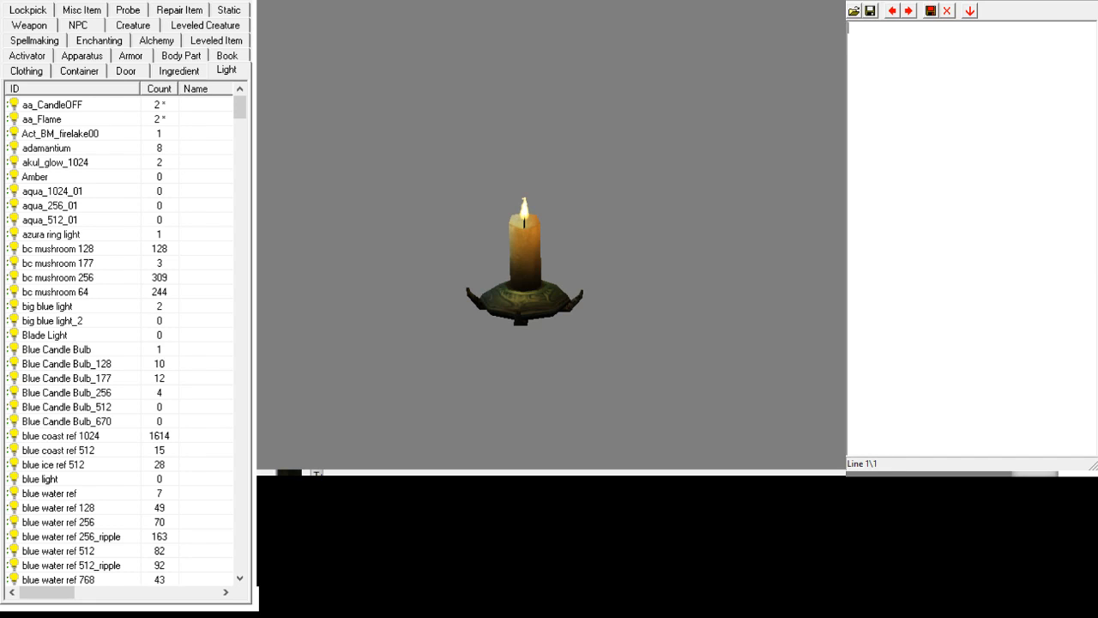
left_click(523, 266)
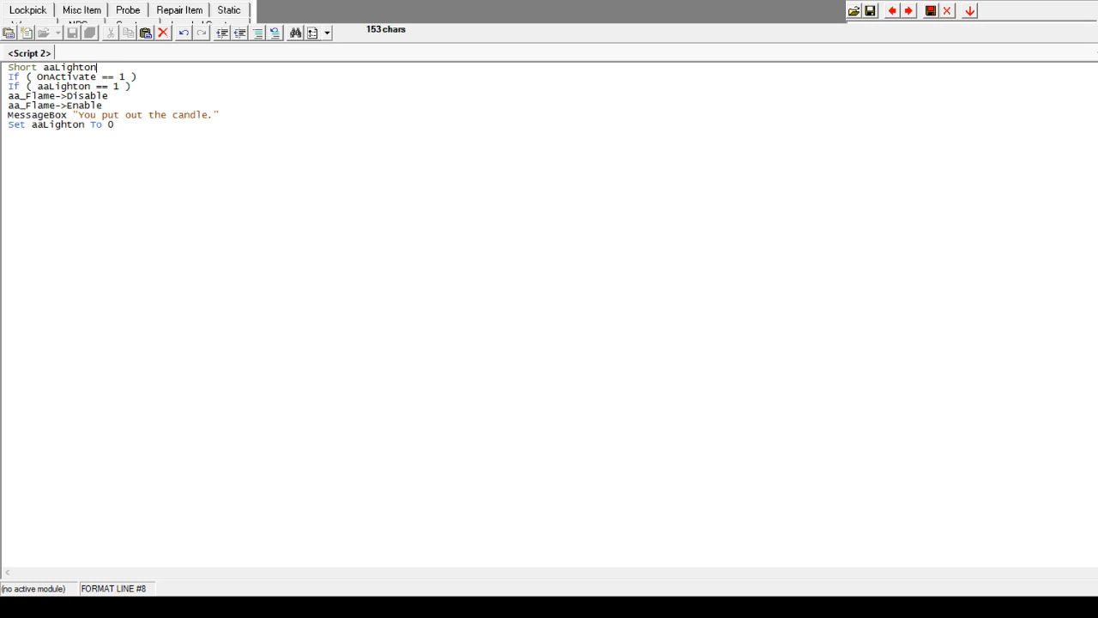
triple_click(51, 67)
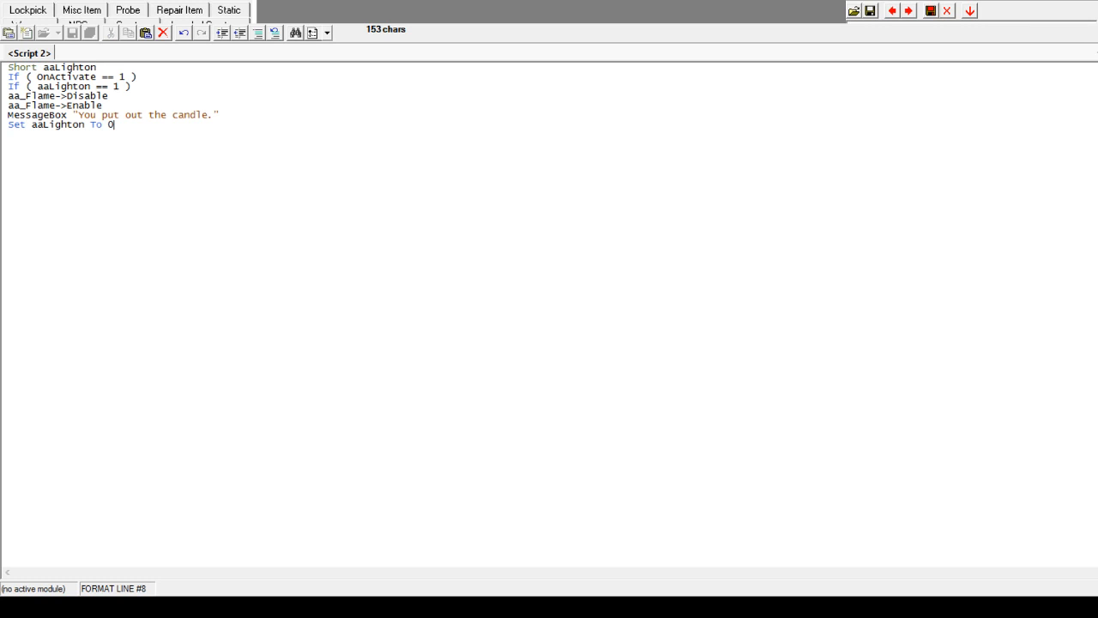
Step: Write the opening line 'Begin aatogglelight'
type("Begin")
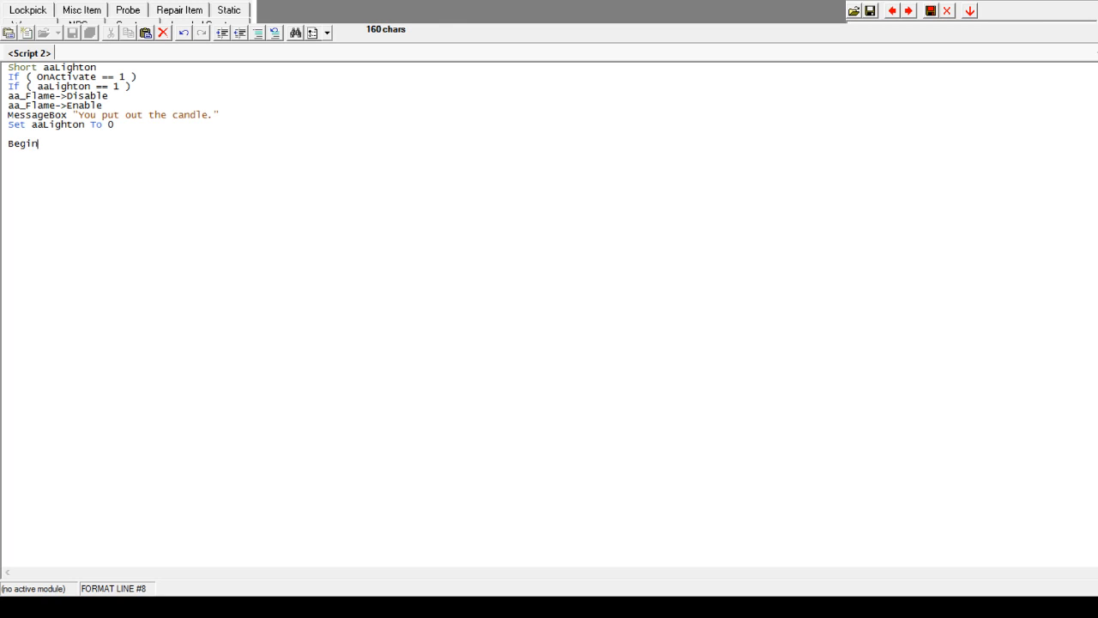
type("aa")
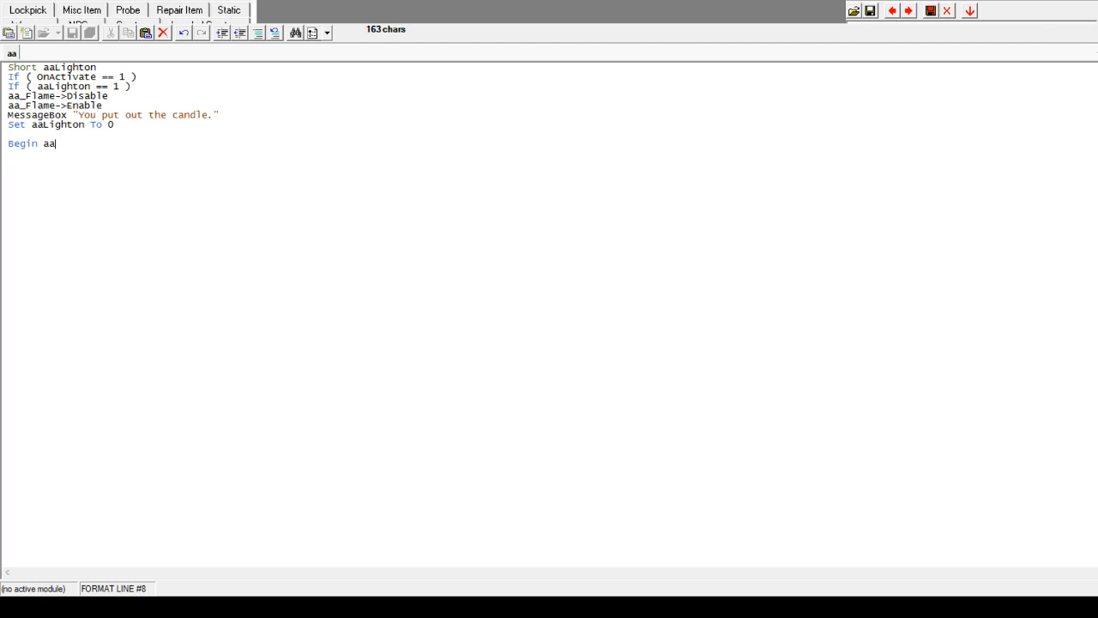
type("toggl")
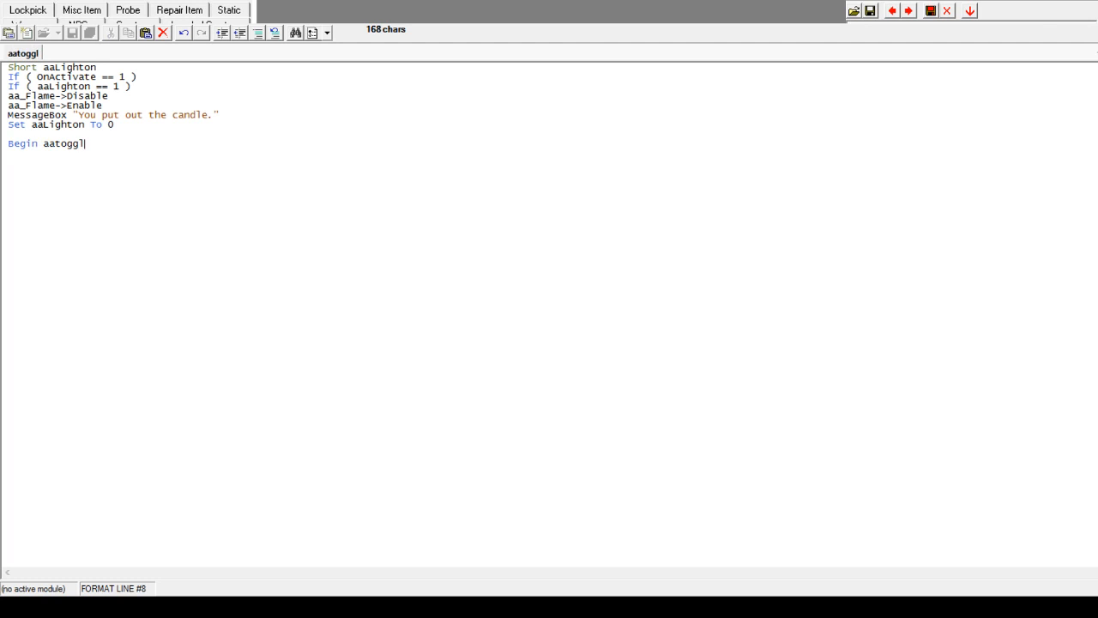
type("elight")
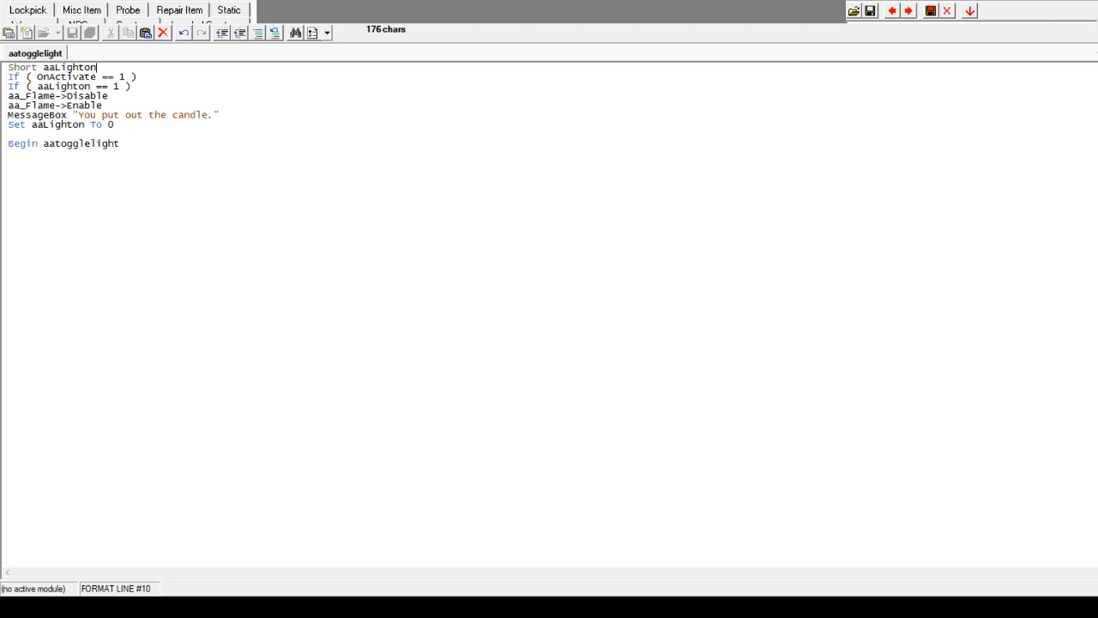
Step: Move 'Short aaLighton' below the Begin line with the comment ';0 off 1 on'
triple_click(51, 67)
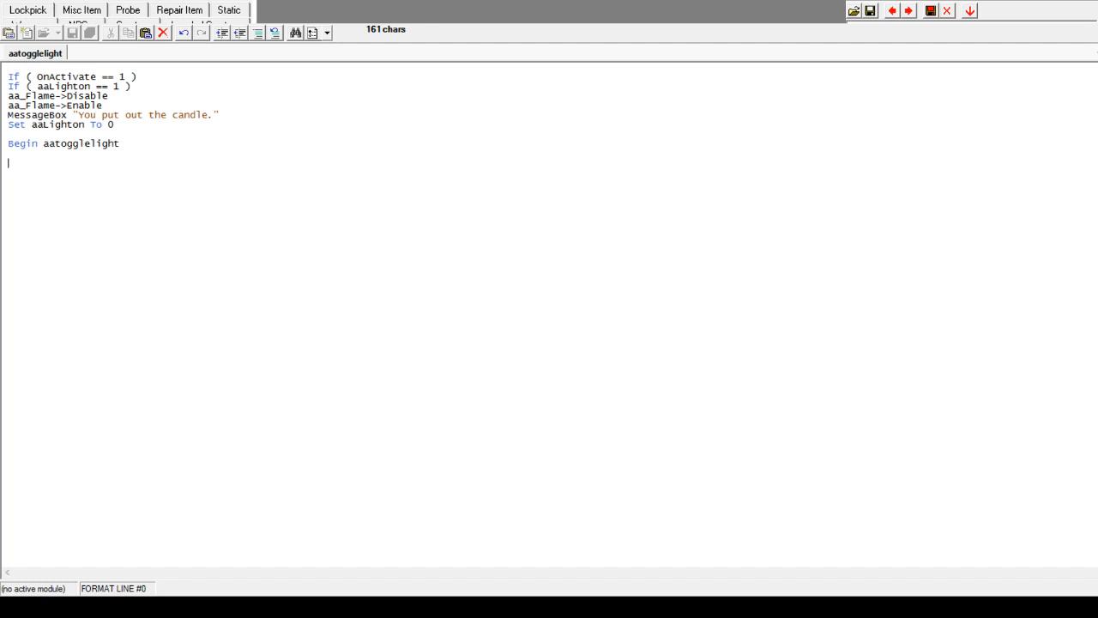
type("Short aaLighton")
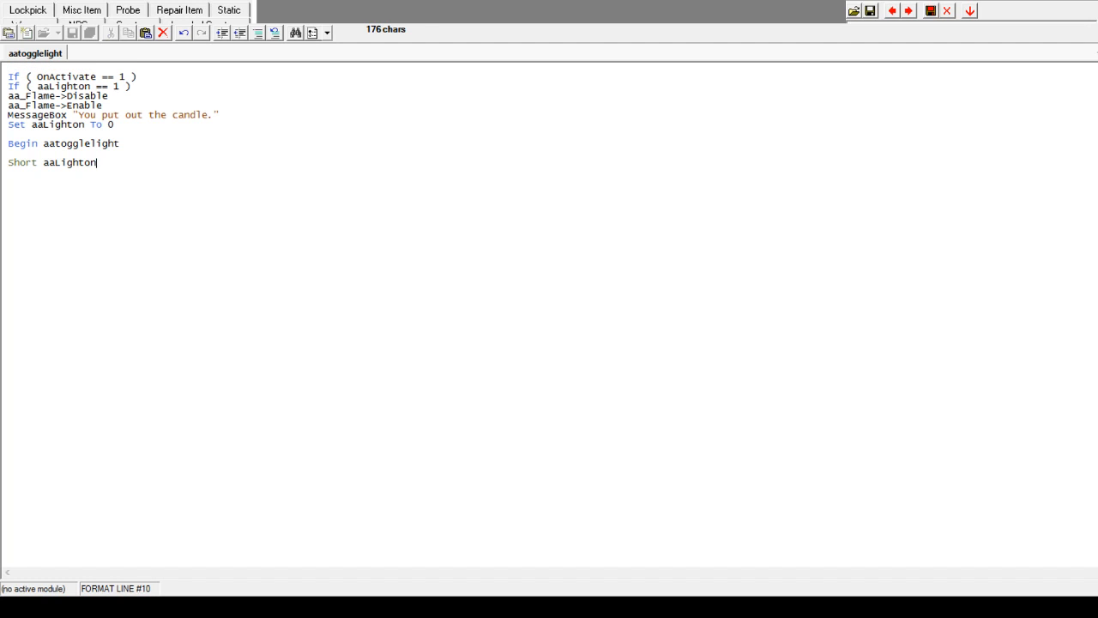
type(";")
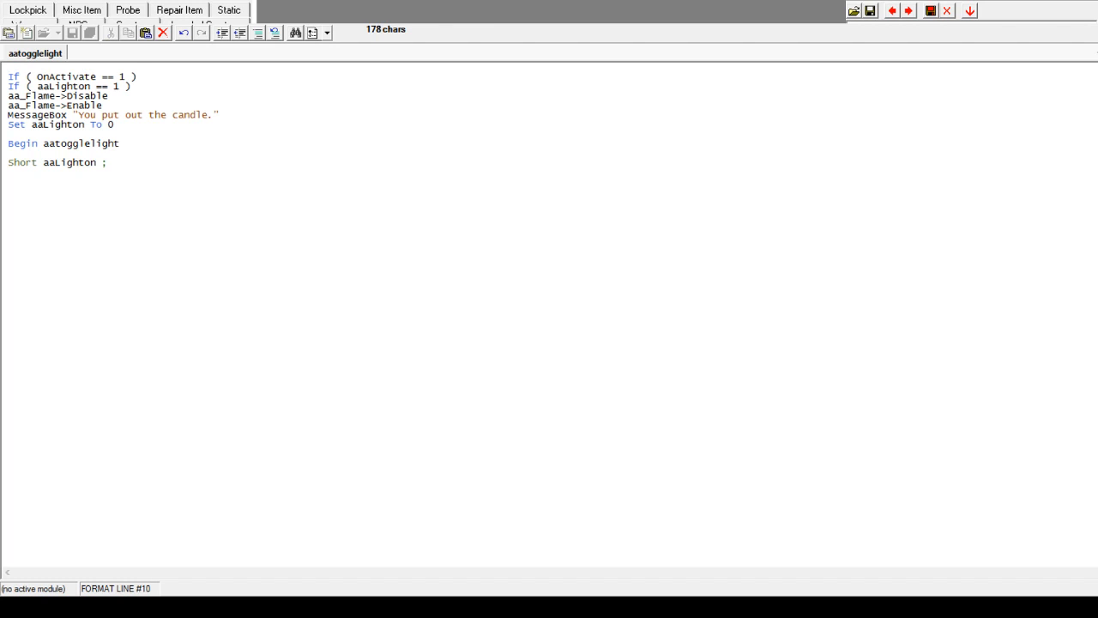
type("0")
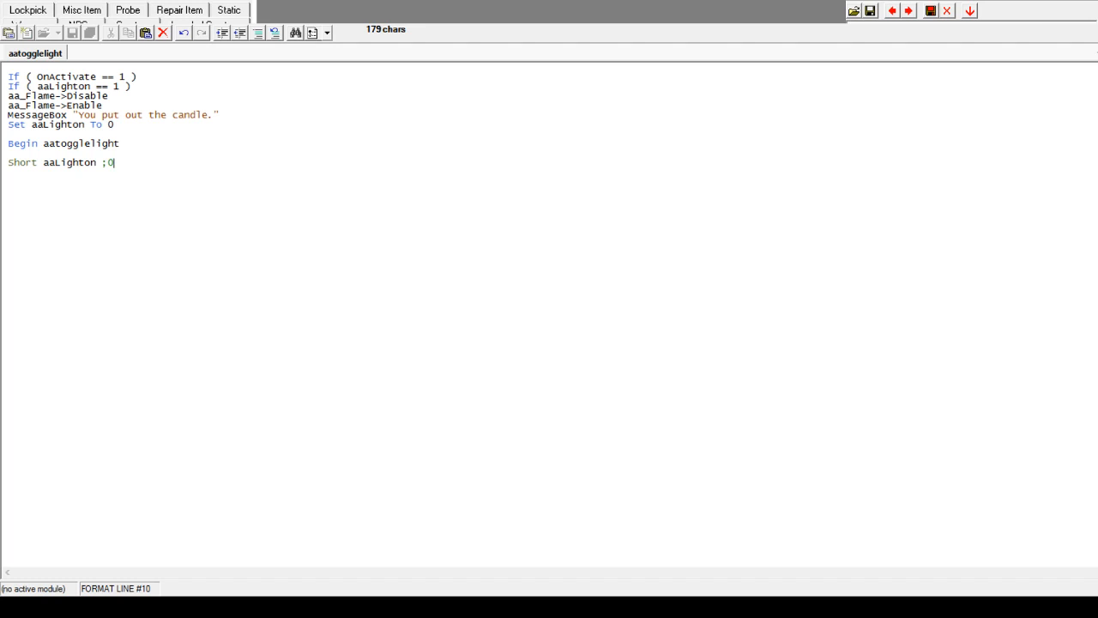
type("off")
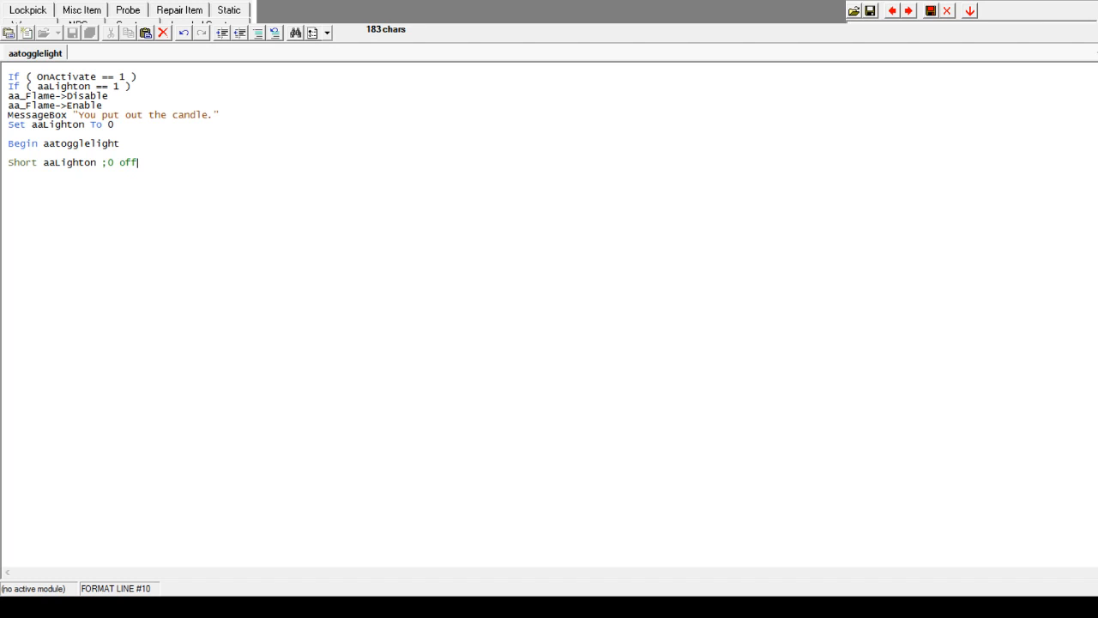
type("1")
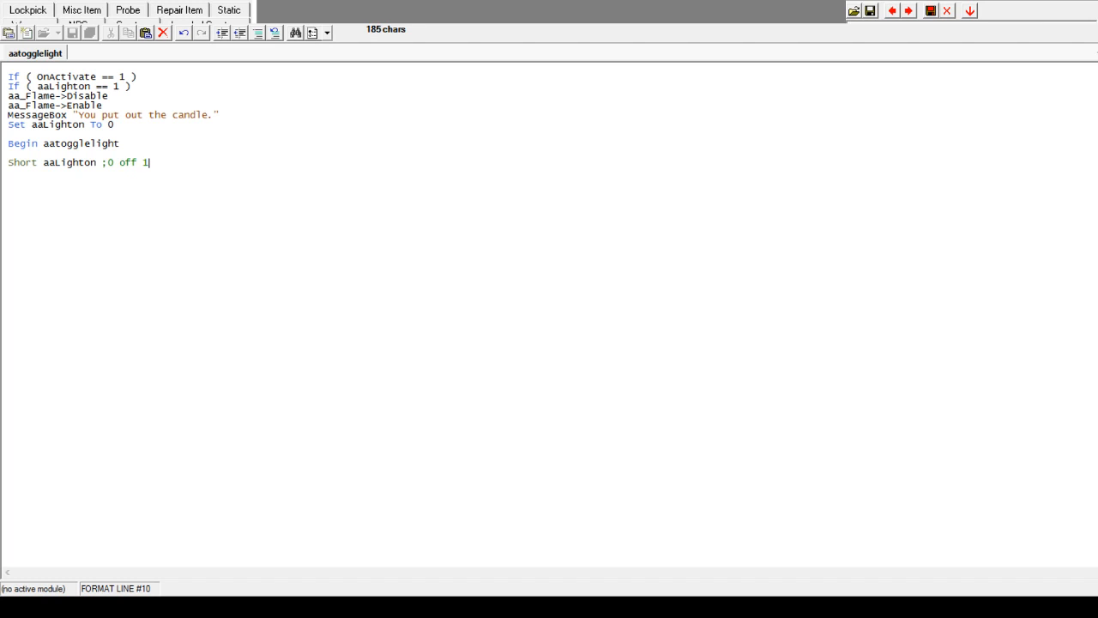
type("on")
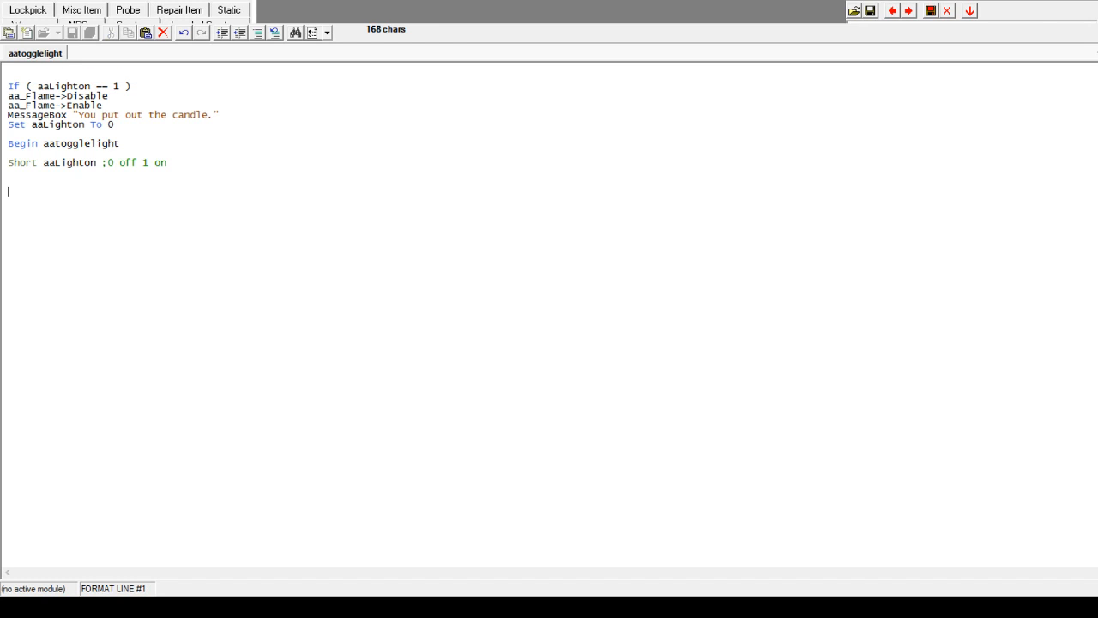
Step: Nest 'If ( OnActivate == 1 )' and 'If ( aaLighton == 1 )' with aa_Flame->Disable and the 'You put out the candle.' message
type("If ( OnActivate == 1 )")
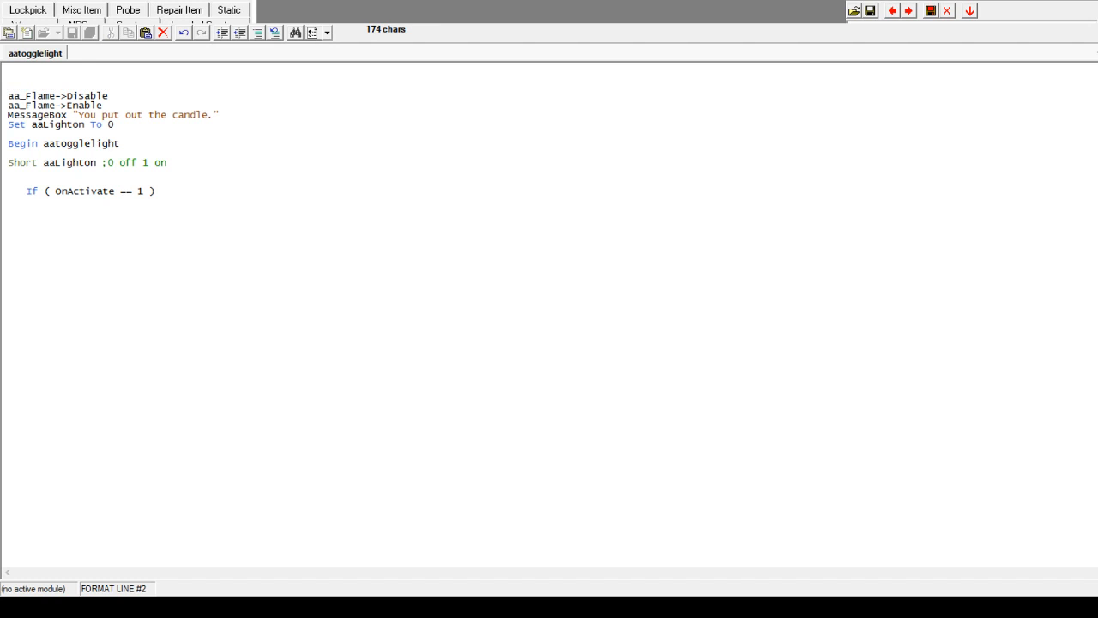
type("If ( aaLighton == 1 )")
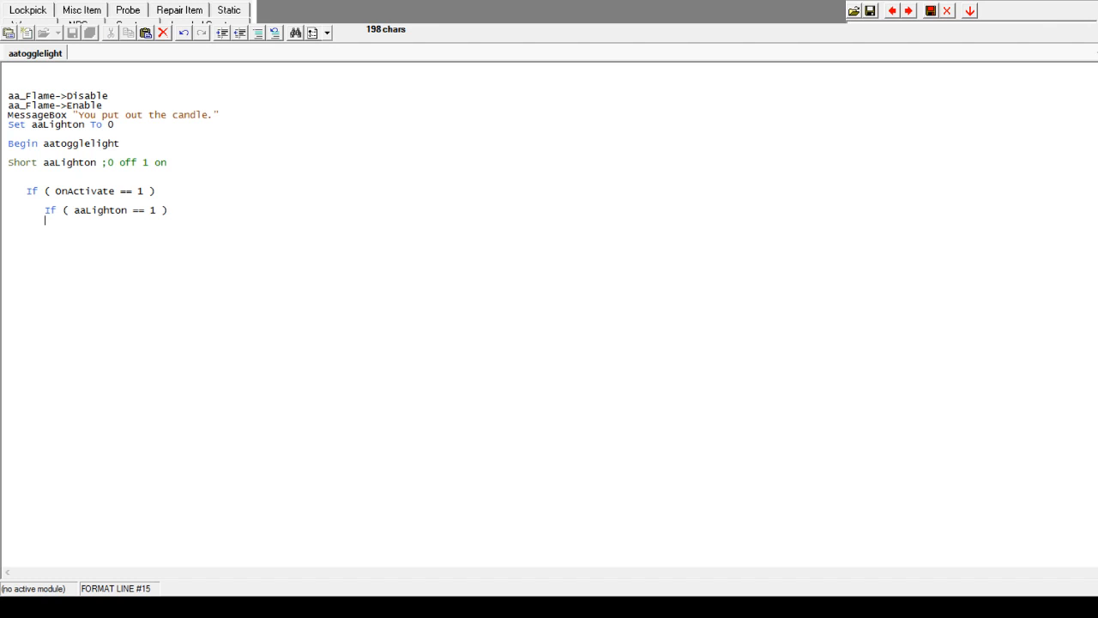
double_click(152, 210)
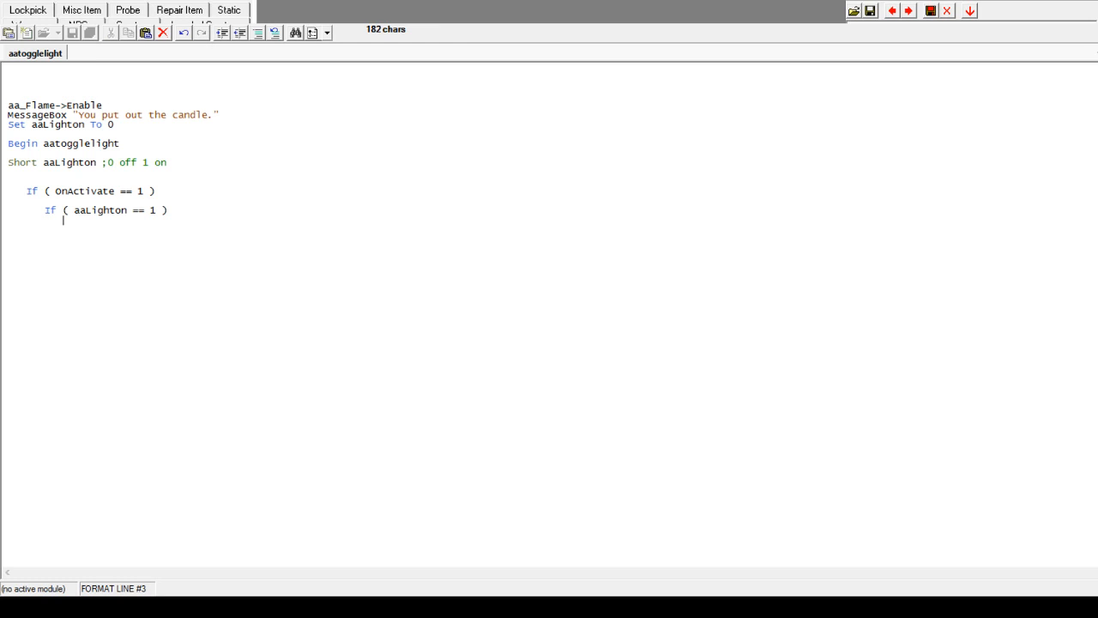
type("aa_Flame->Disable")
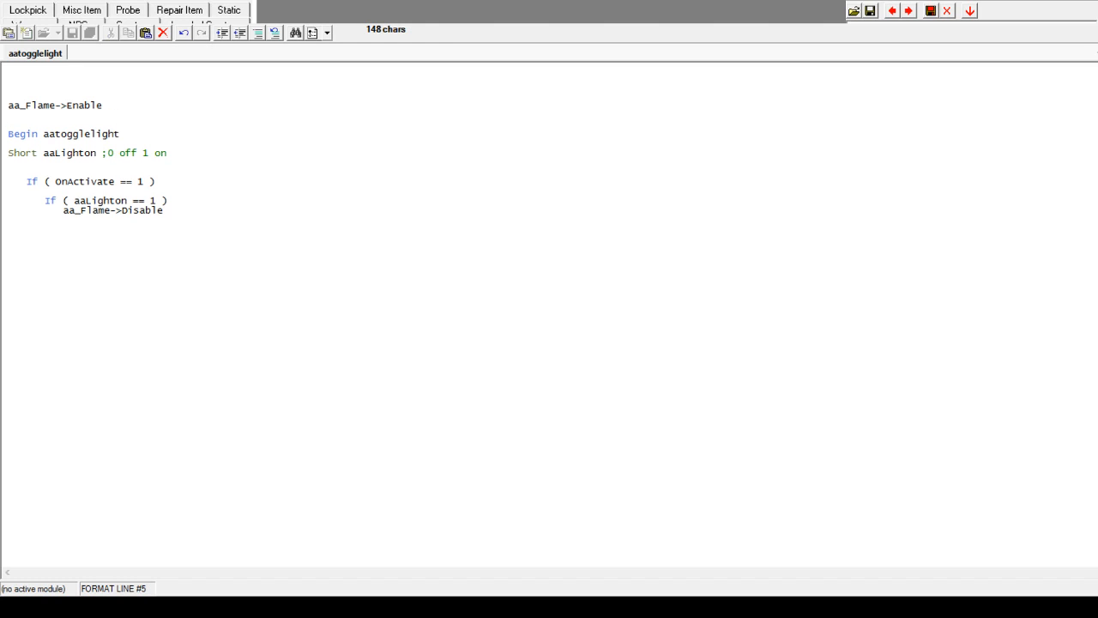
type("MessageBox \"You put out the candle.\"")
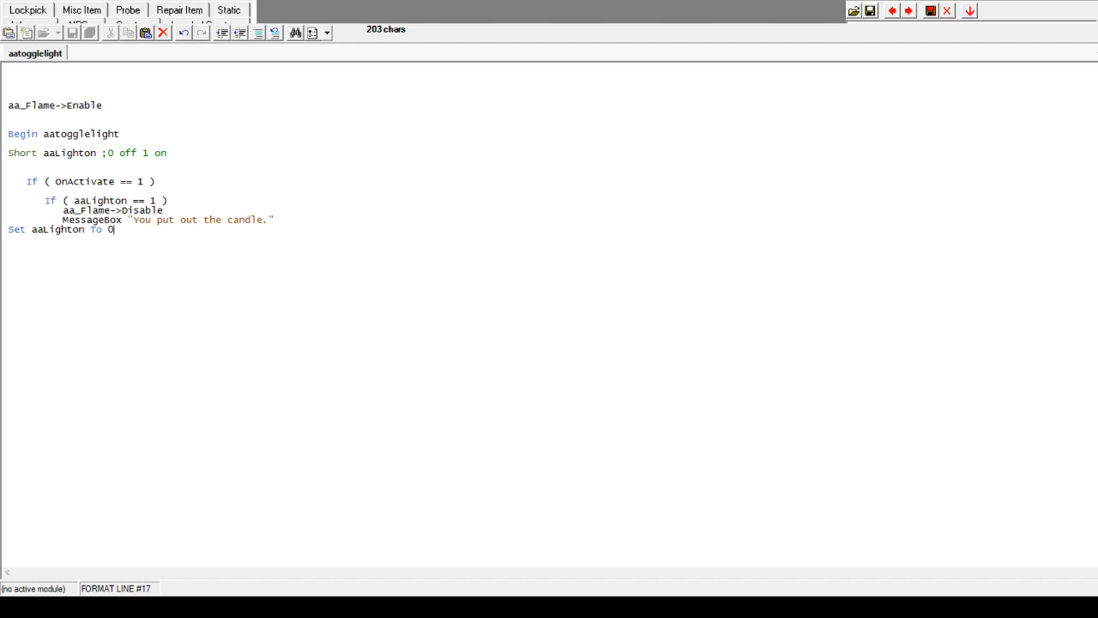
triple_click(60, 230)
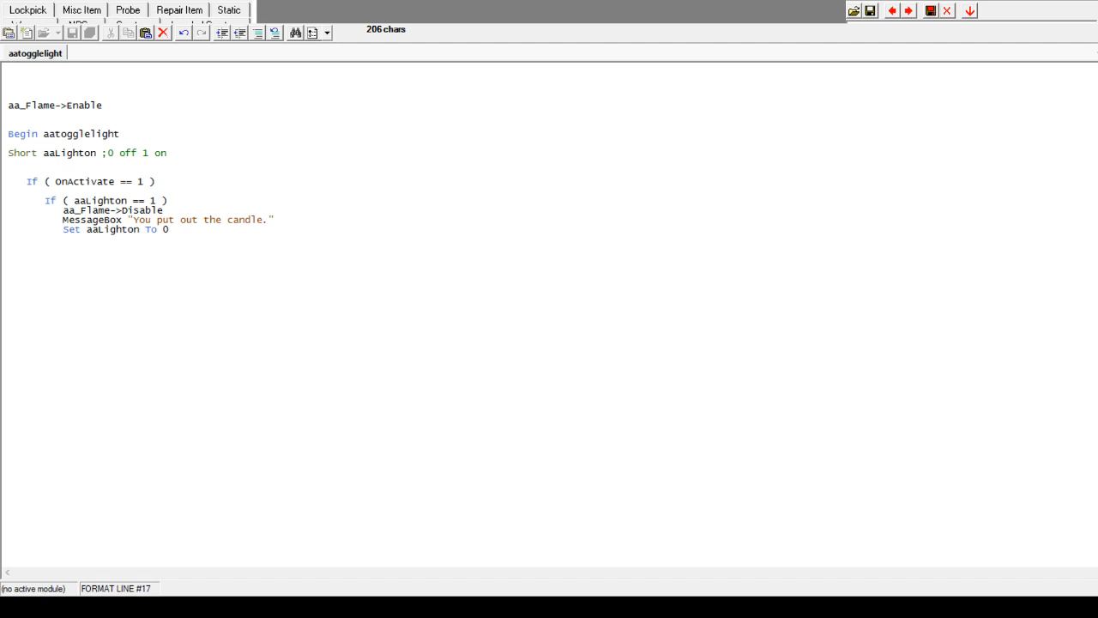
Step: Add an Else line after 'Set aaLighton To 0' to start the alternative branch
left_click(168, 230)
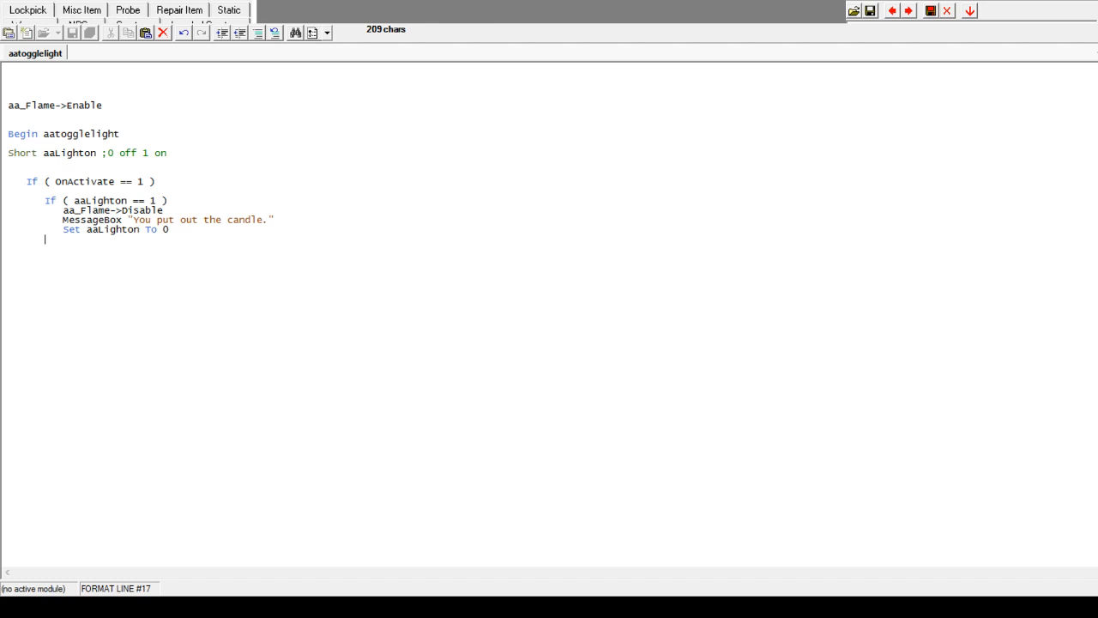
type("Else")
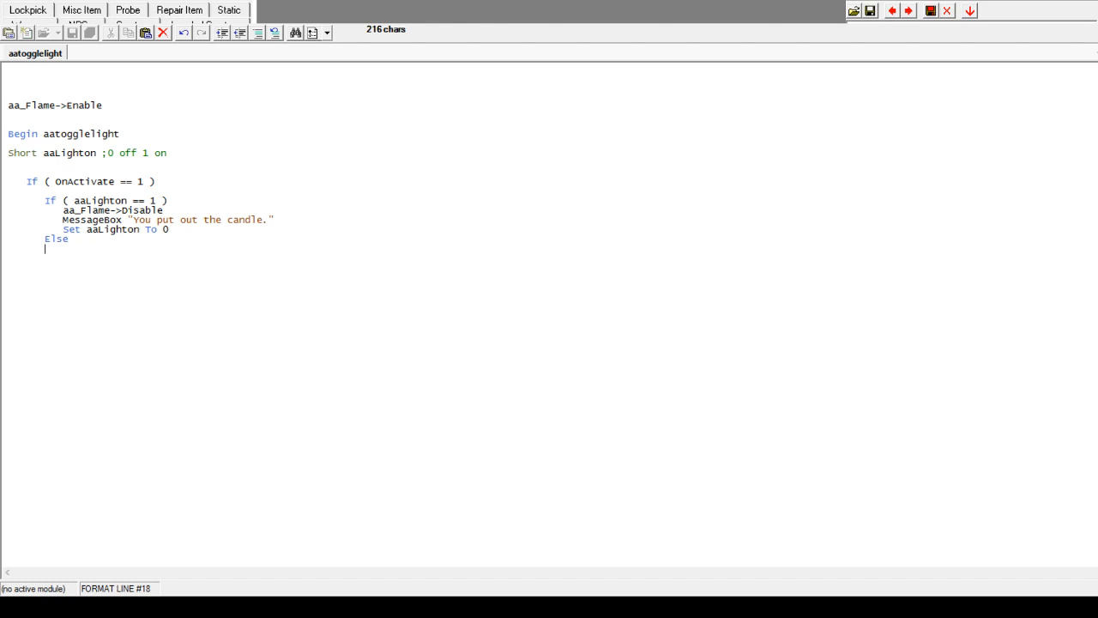
Step: Move aa_Flame->Enable under Else with 'You light the candle.', Set aaLighton To 1 and Endif
triple_click(55, 104)
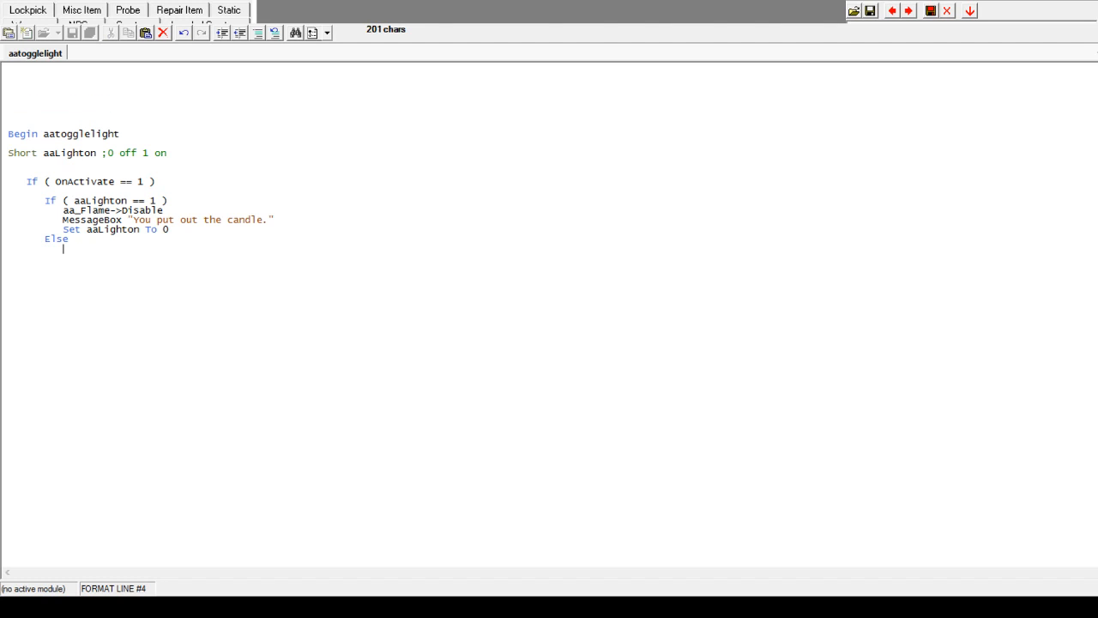
type("aa_Flame->Enable")
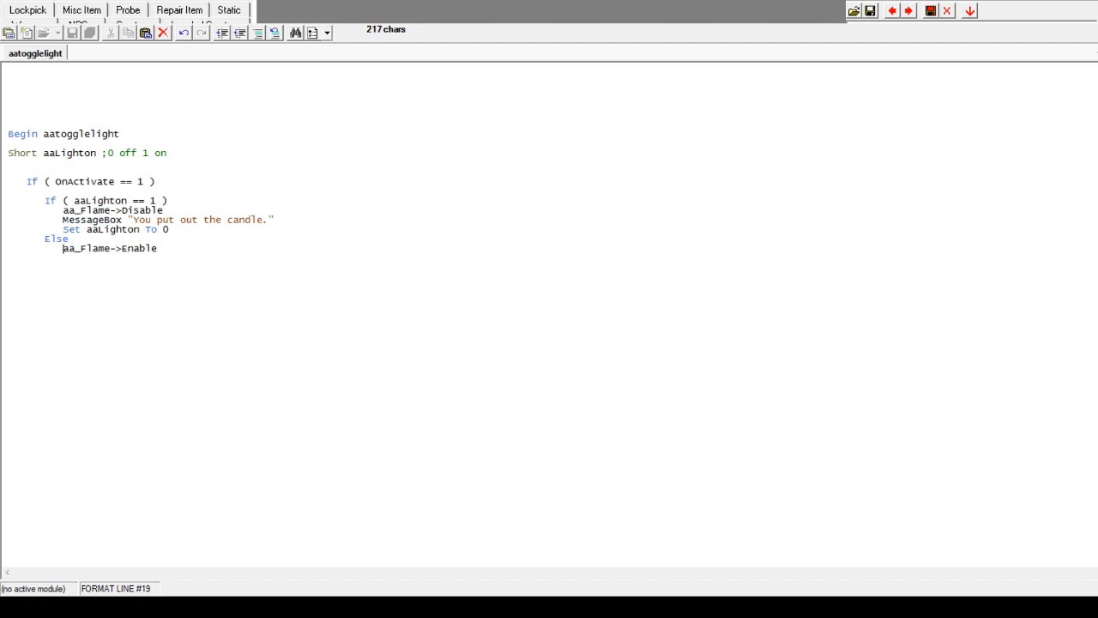
type("MessageBox \"You put out the candle.\"")
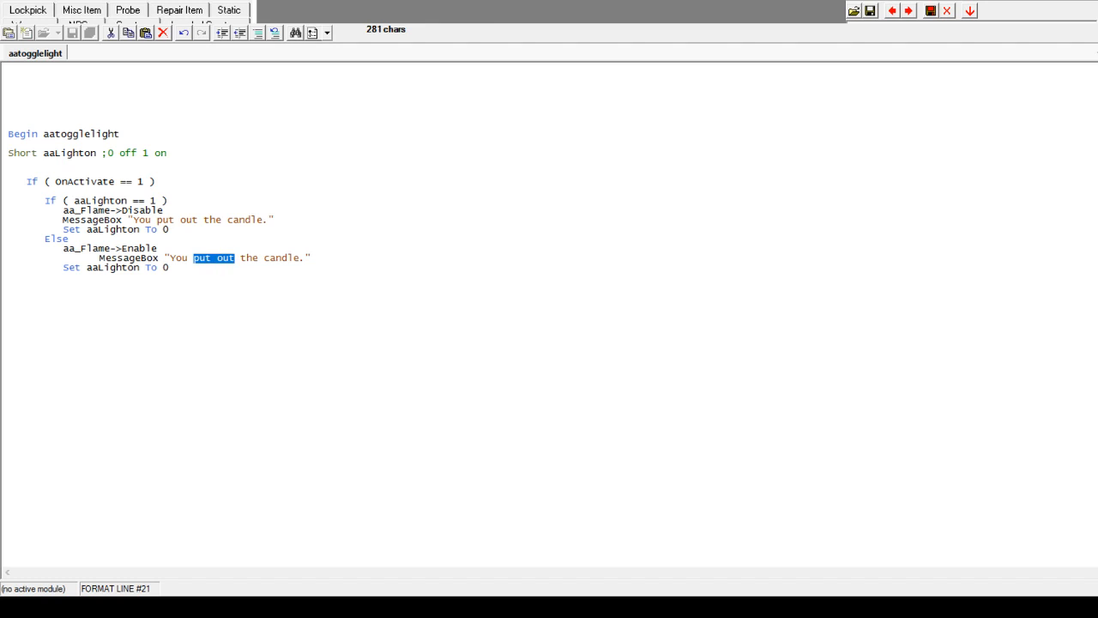
type("light")
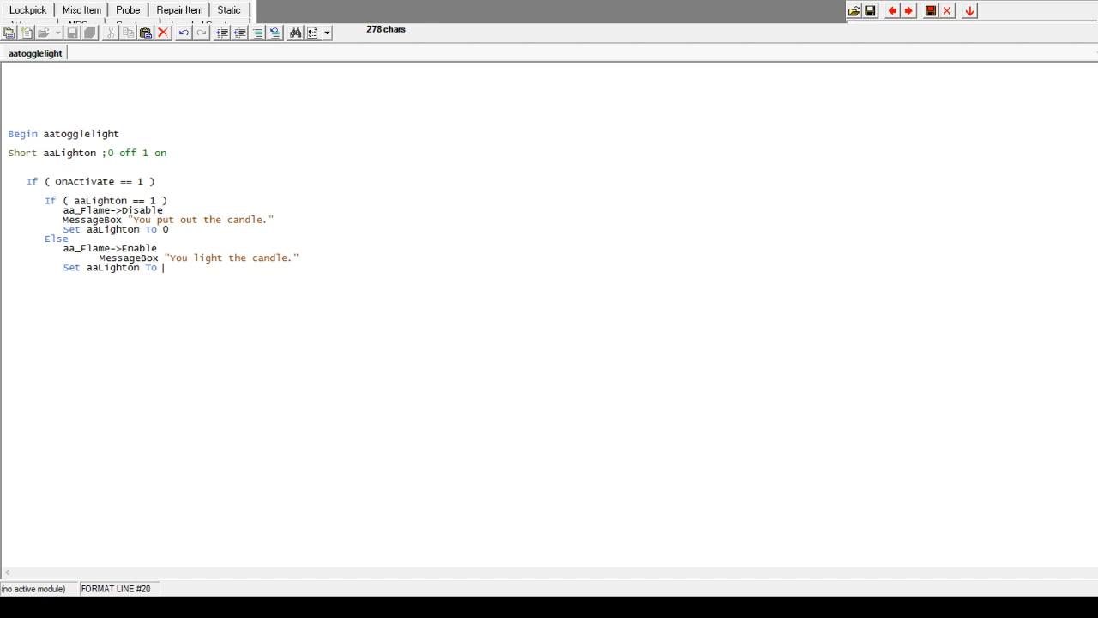
type("1")
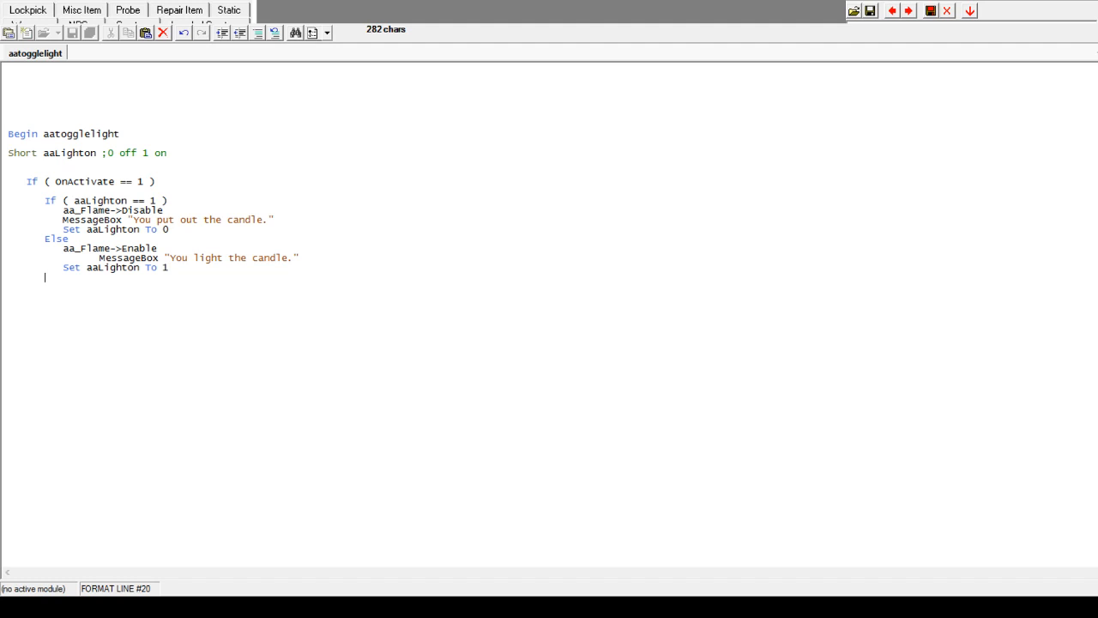
type("Endi")
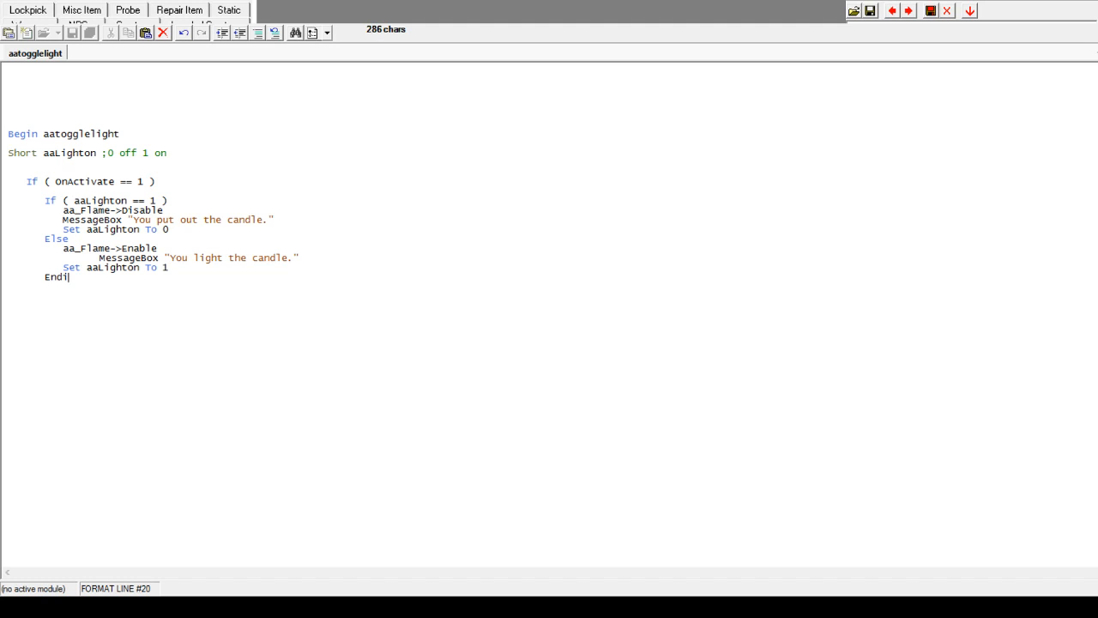
type("f")
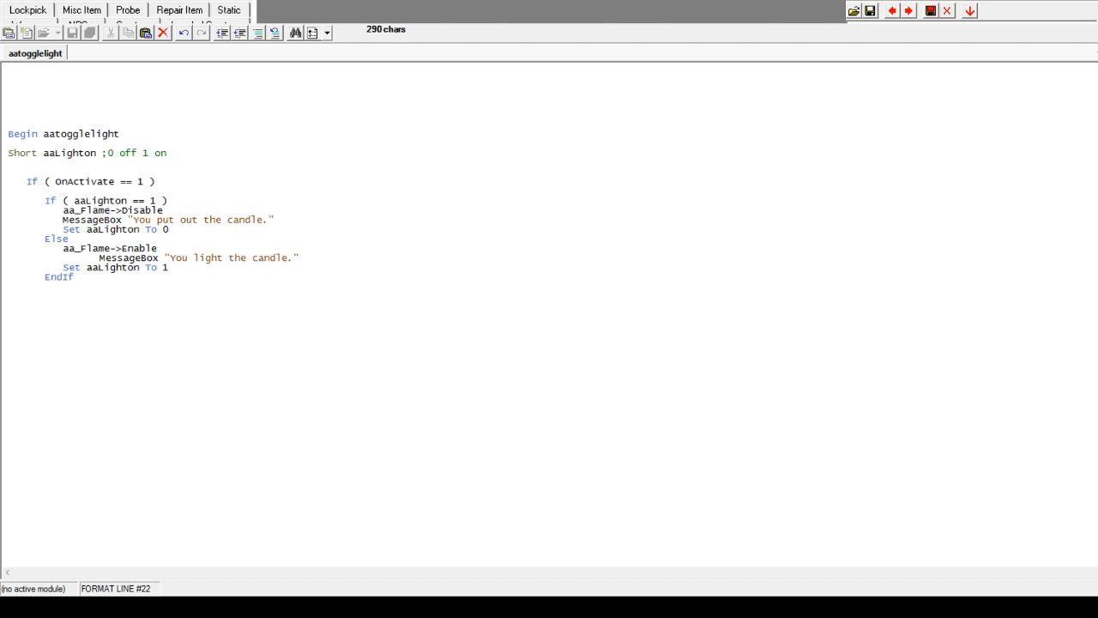
Step: Close the script with the outer EndIf and End, then copy the whole script
left_click(52, 201)
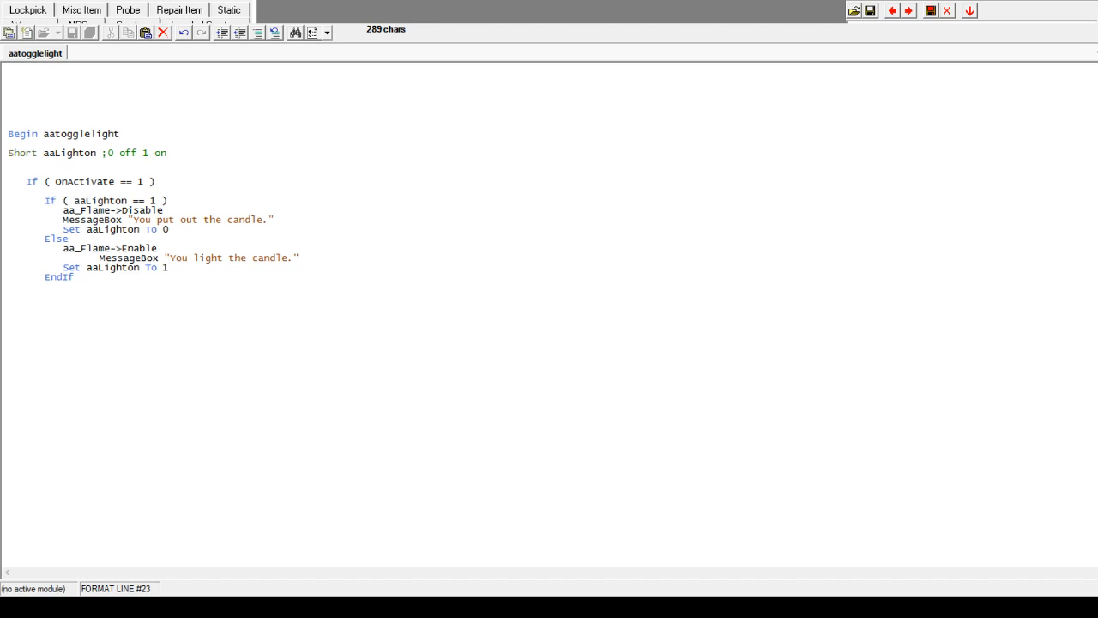
type("EndIf")
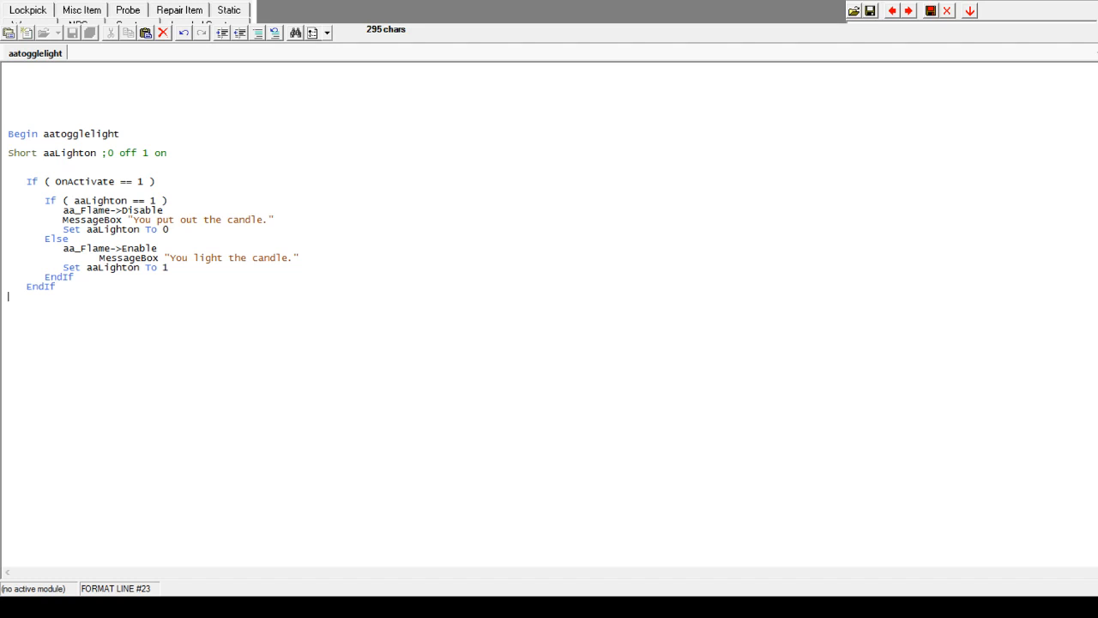
type("End")
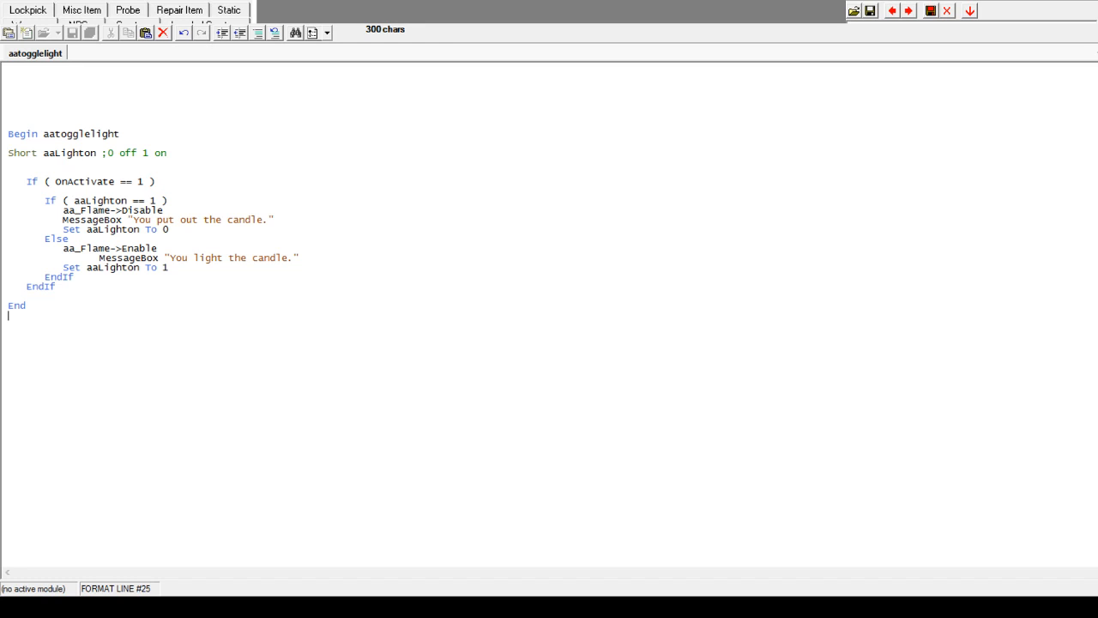
key("ctrl+a")
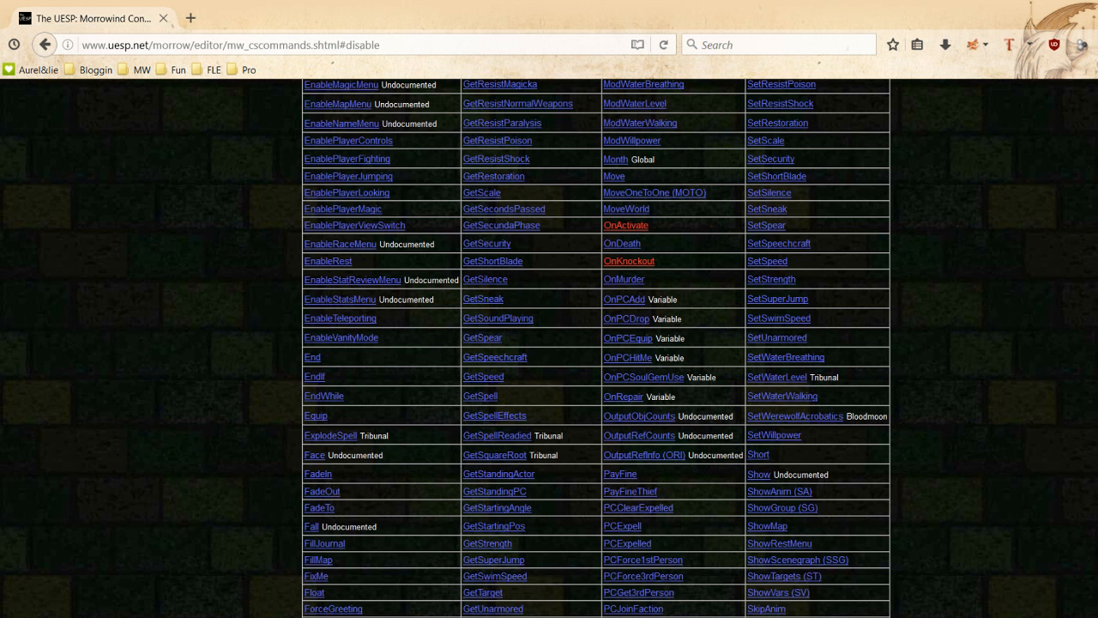
Step: Load the Morrowind Script Indenter page from the MW bookmarks in a new browser tab
left_click(190, 17)
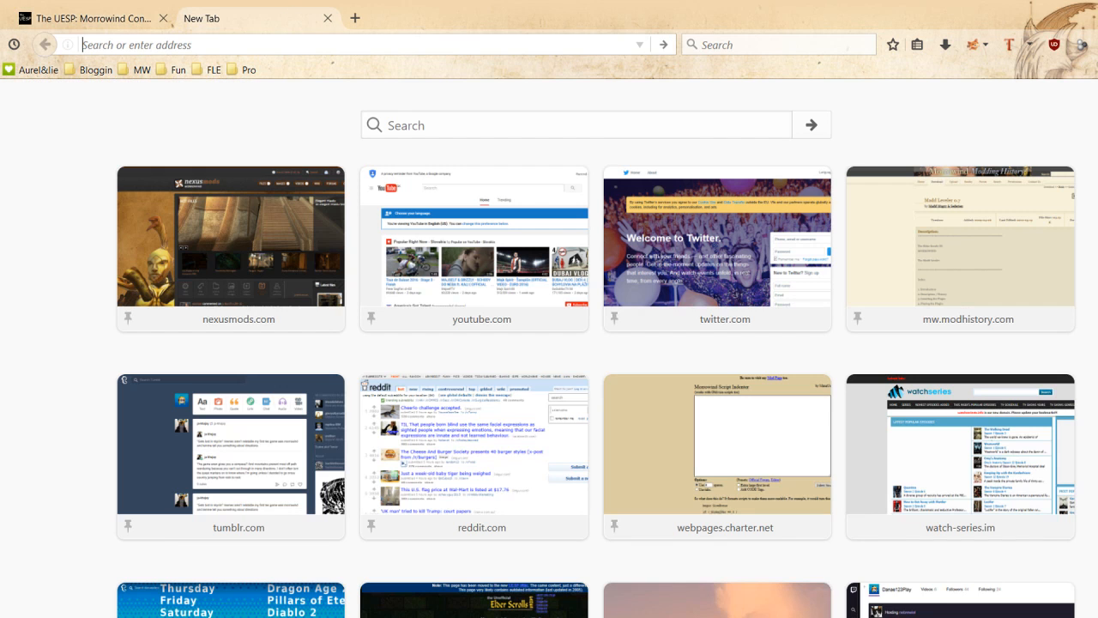
left_click(141, 69)
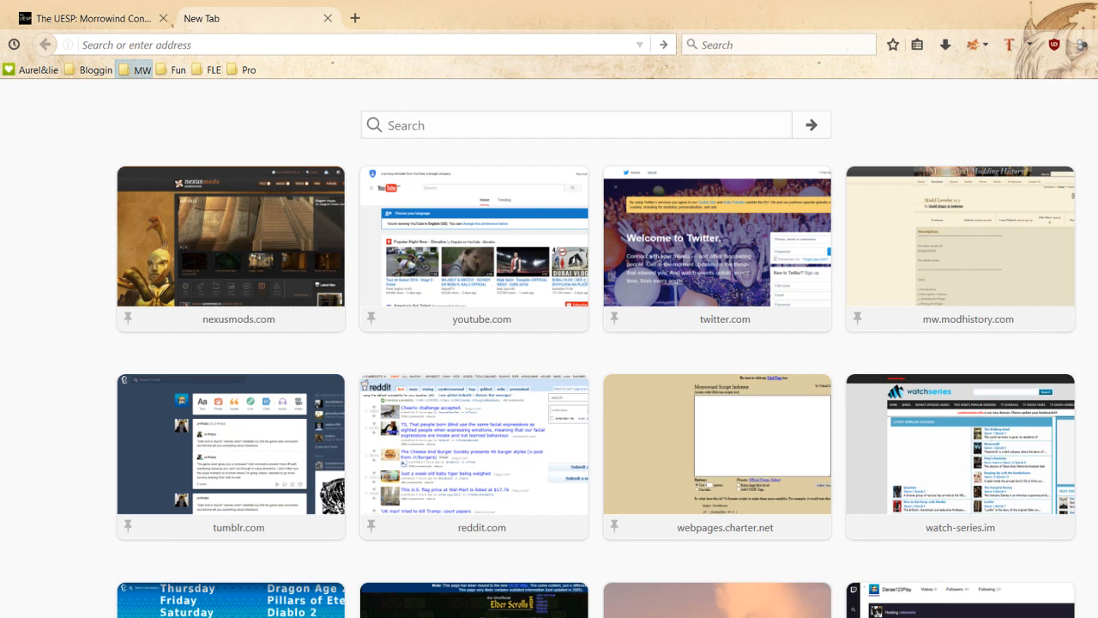
left_click(717, 444)
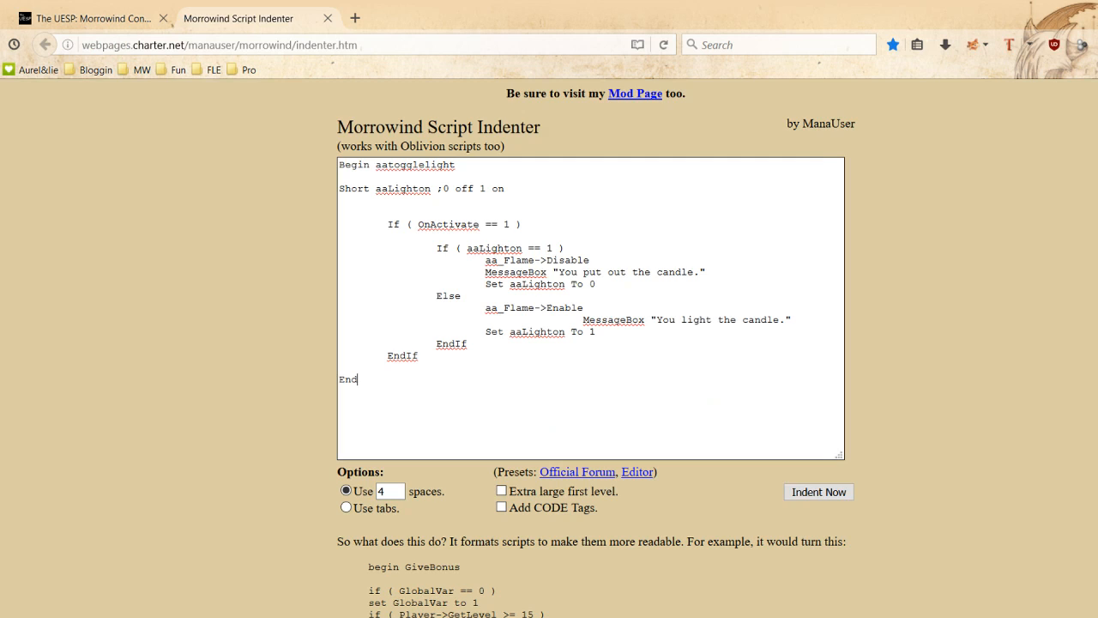
Step: Add the missing Endif, indent the pasted script and select the formatted result to copy
left_click(818, 491)
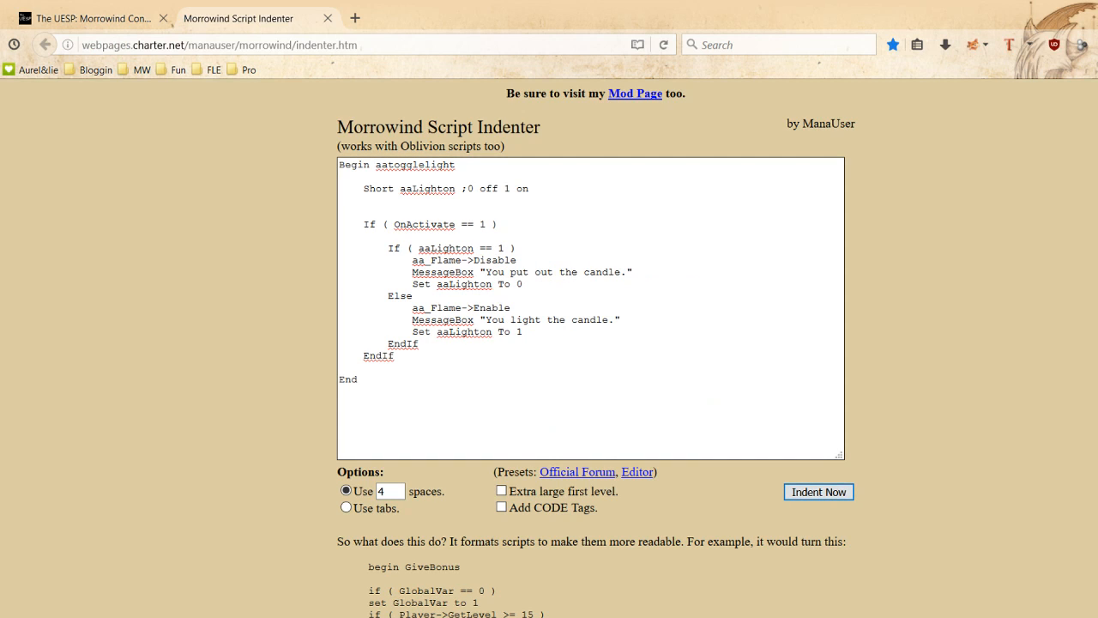
left_click(817, 491)
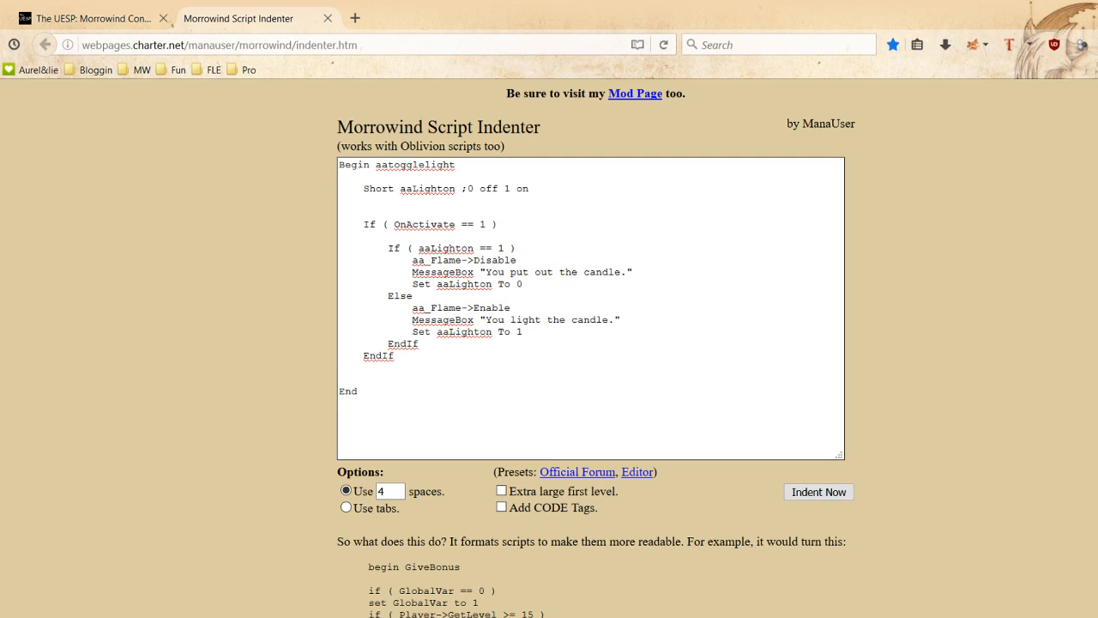
type("Endif")
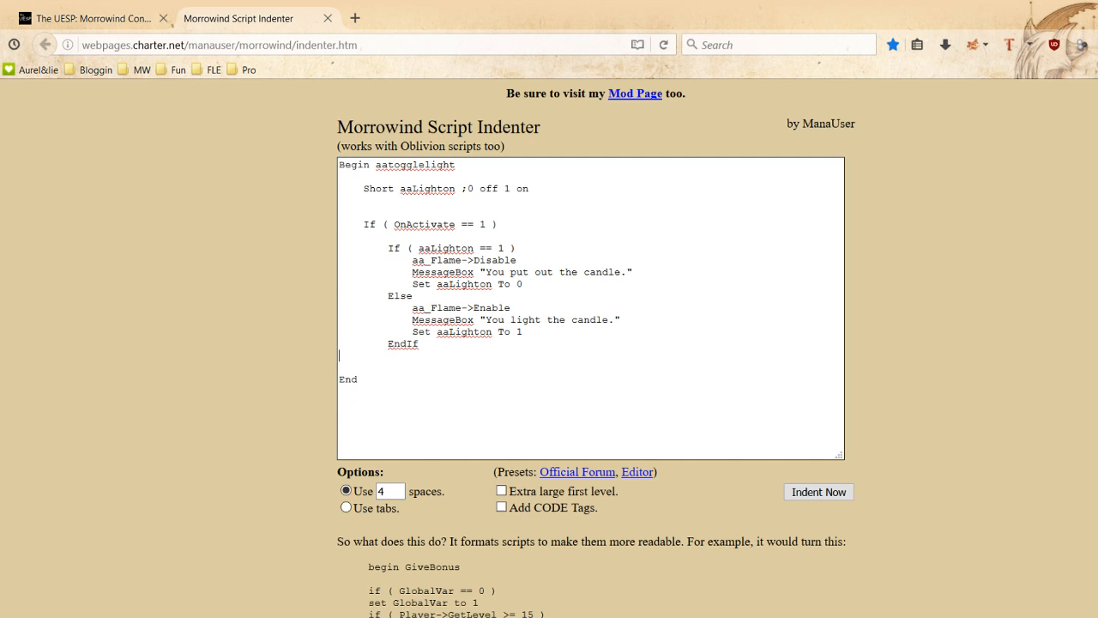
left_click(818, 491)
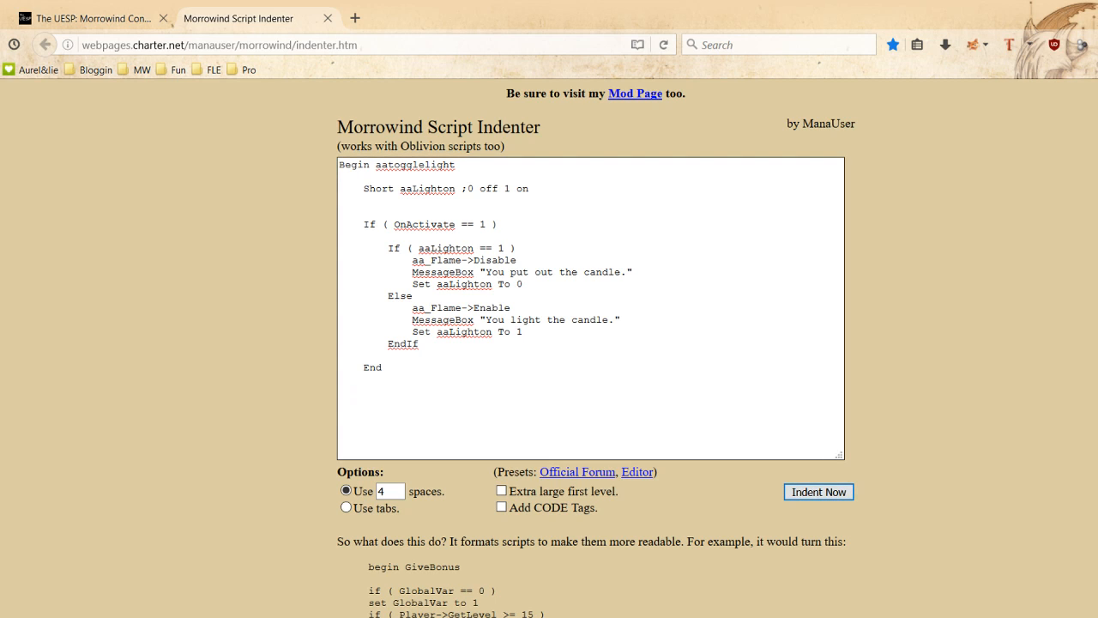
left_click(369, 367)
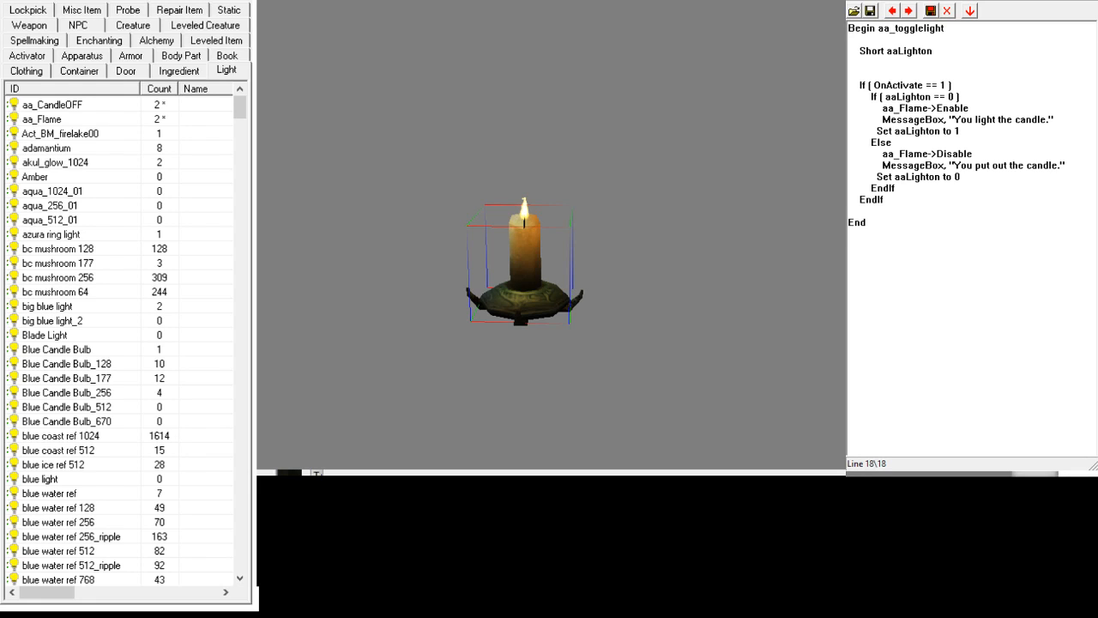
Step: Bring up the candle light's record from the Light tab after pasting the indented script
double_click(899, 108)
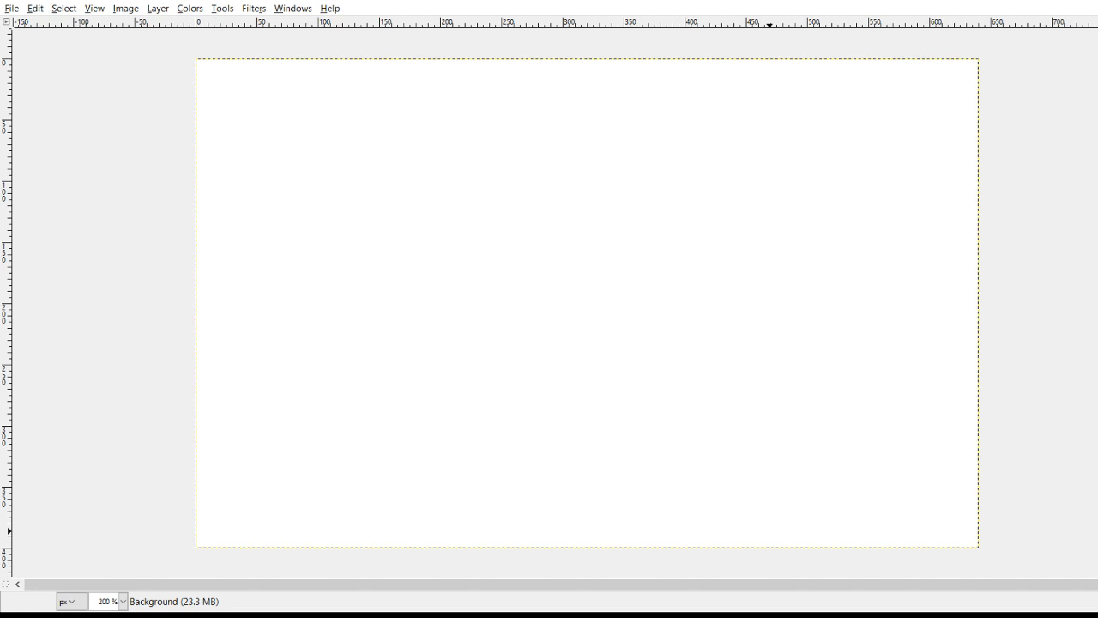
mouse_move(626, 24)
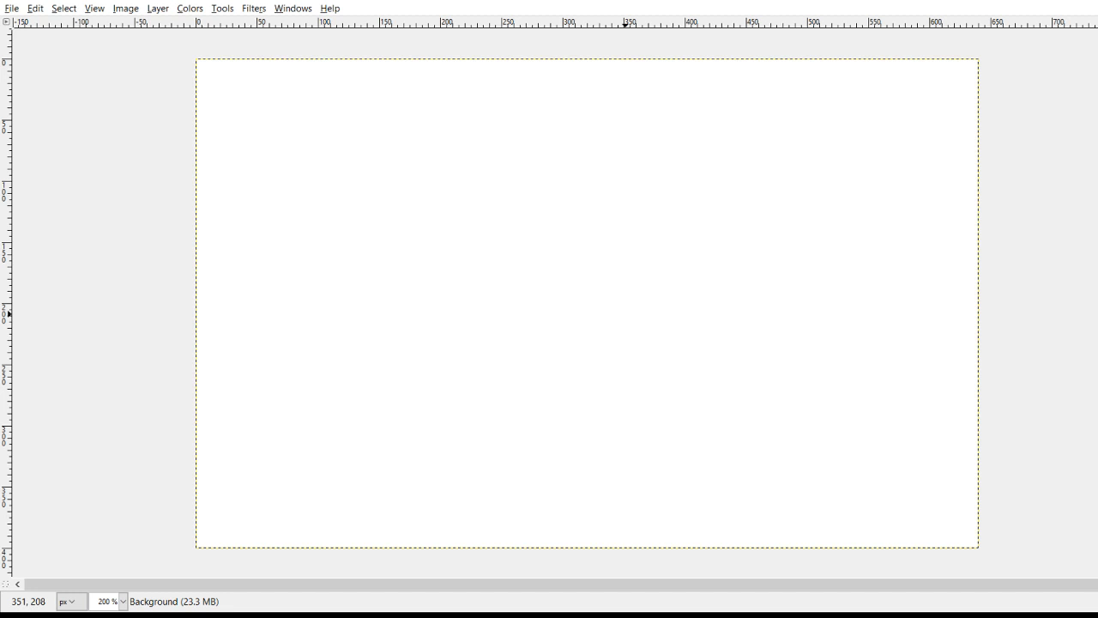
mouse_move(899, 24)
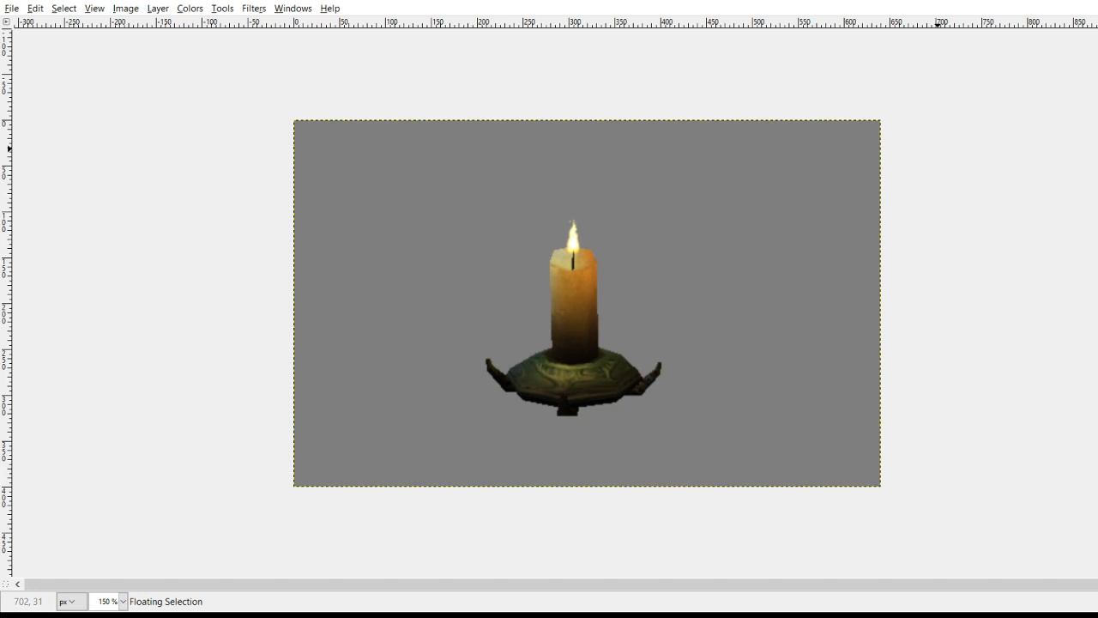
mouse_move(573, 24)
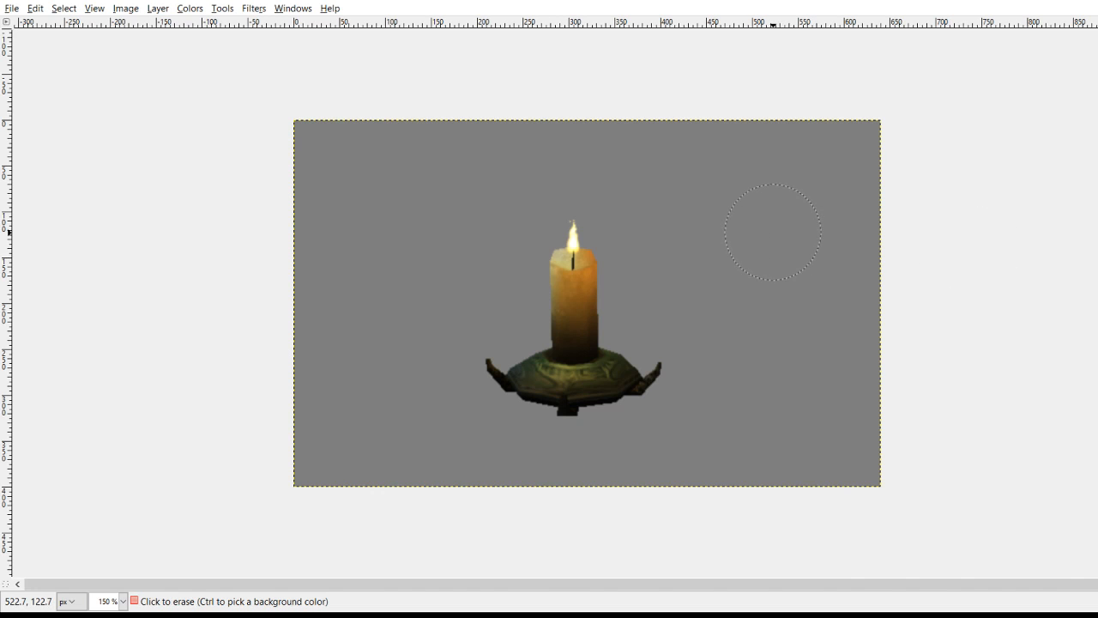
Step: Erase the grey background around the candle to transparency
left_click_drag(772, 231, 789, 274)
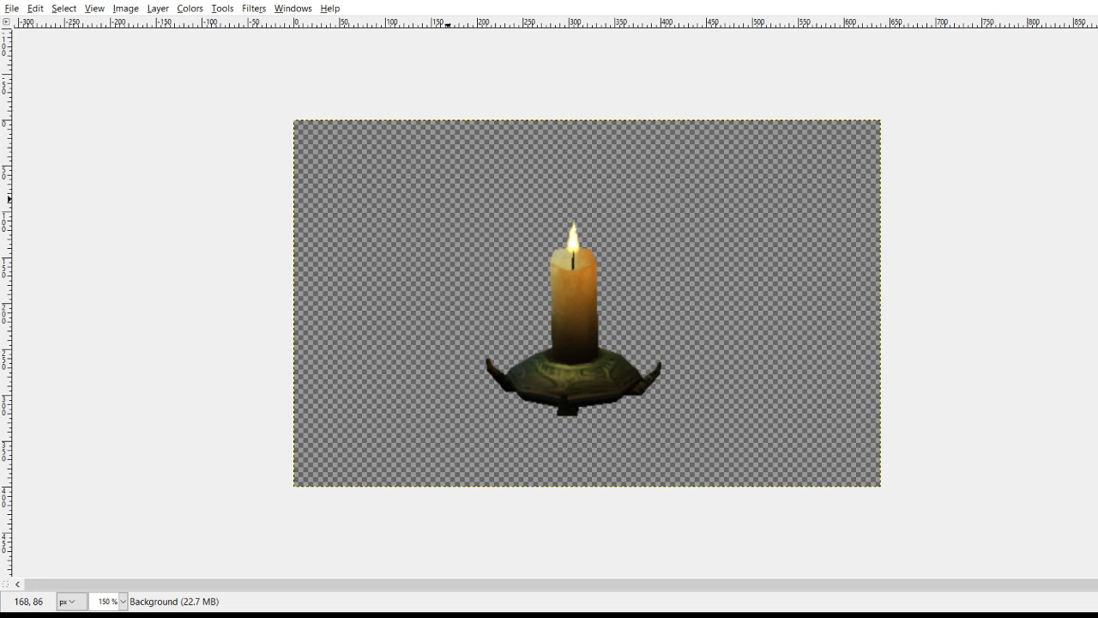
Step: Crop the image to a square marked around the candle
left_click_drag(496, 232, 587, 321)
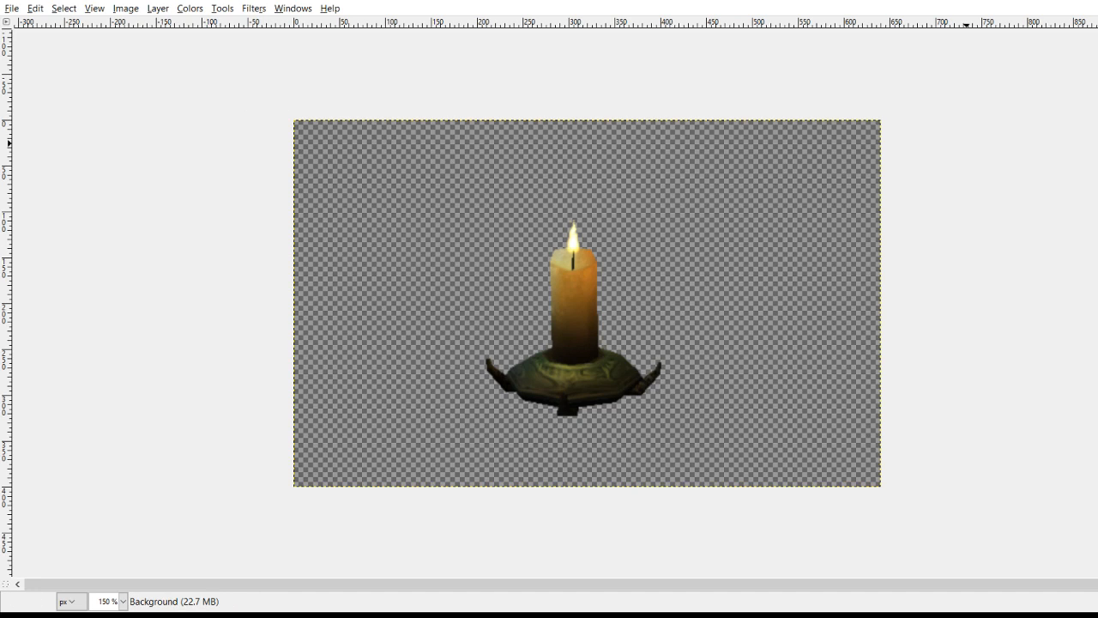
left_click_drag(473, 213, 525, 259)
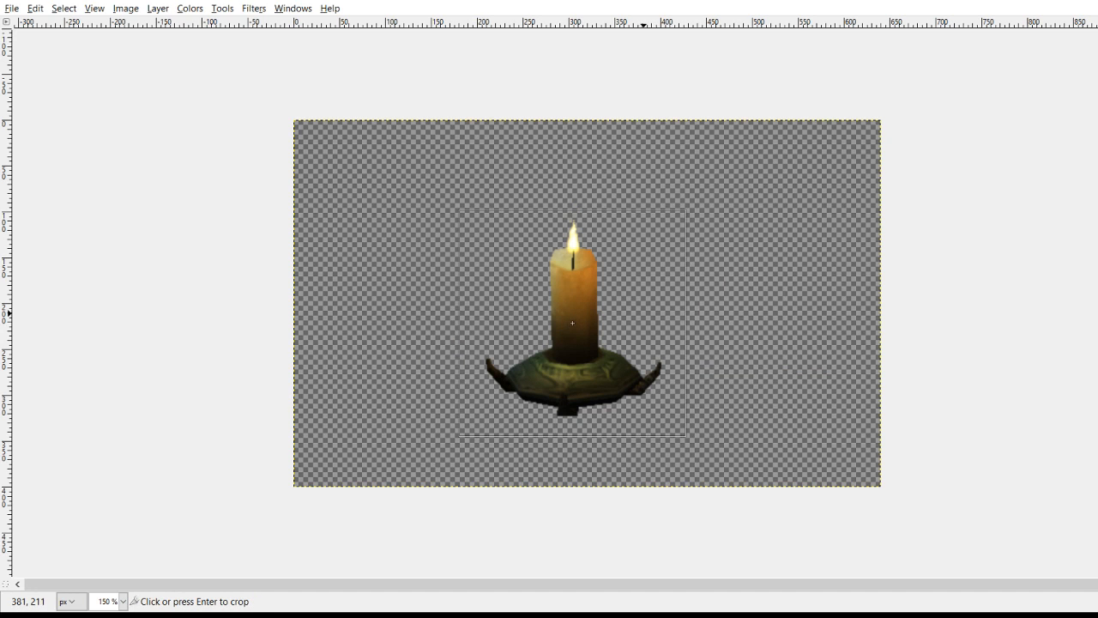
key("Return")
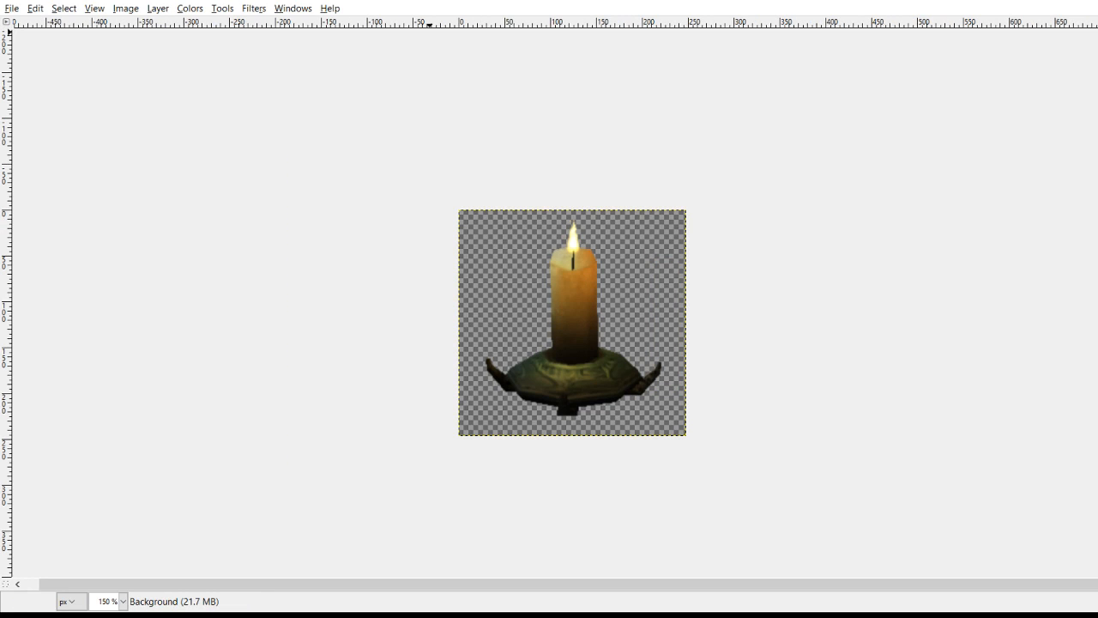
mouse_move(125, 7)
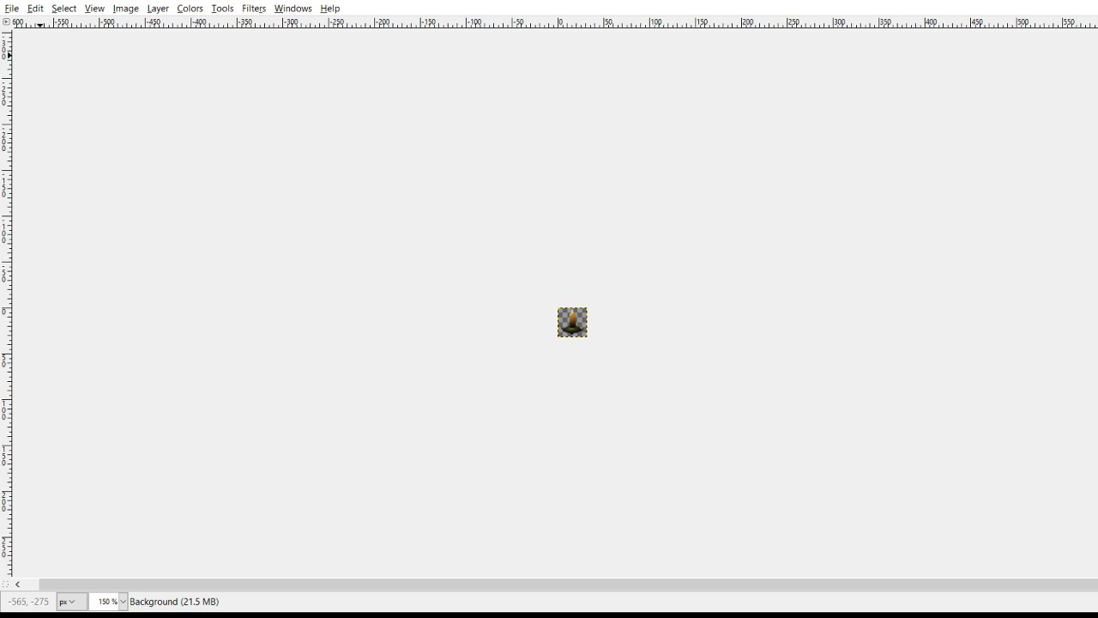
Step: Zoom to 800% to inspect the tiny candle picture, then export it as a .tga icon
type("800")
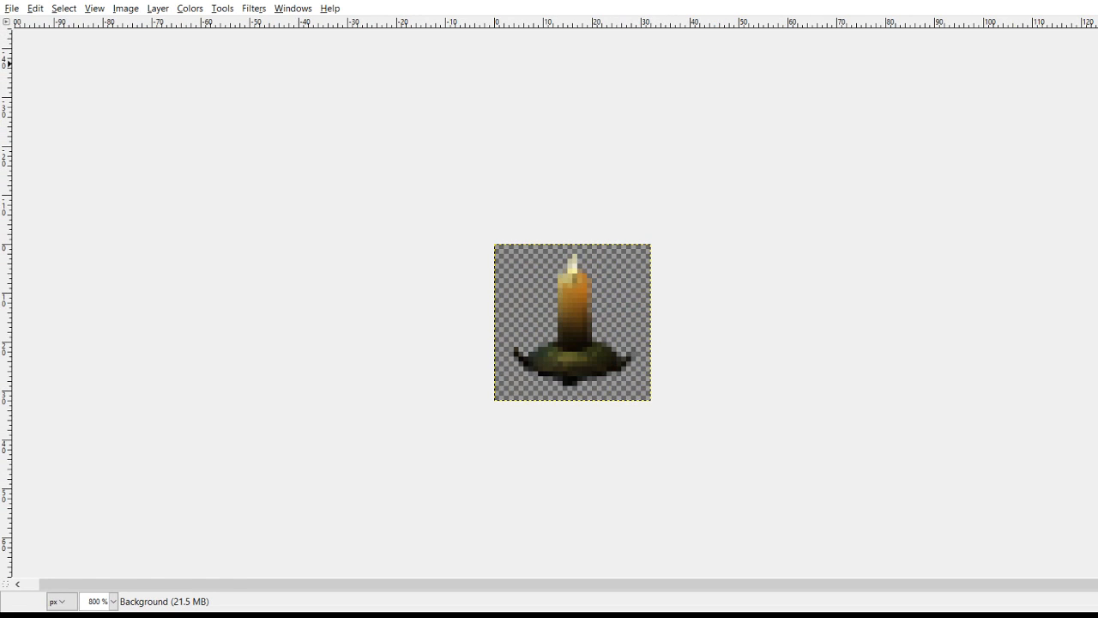
left_click(12, 7)
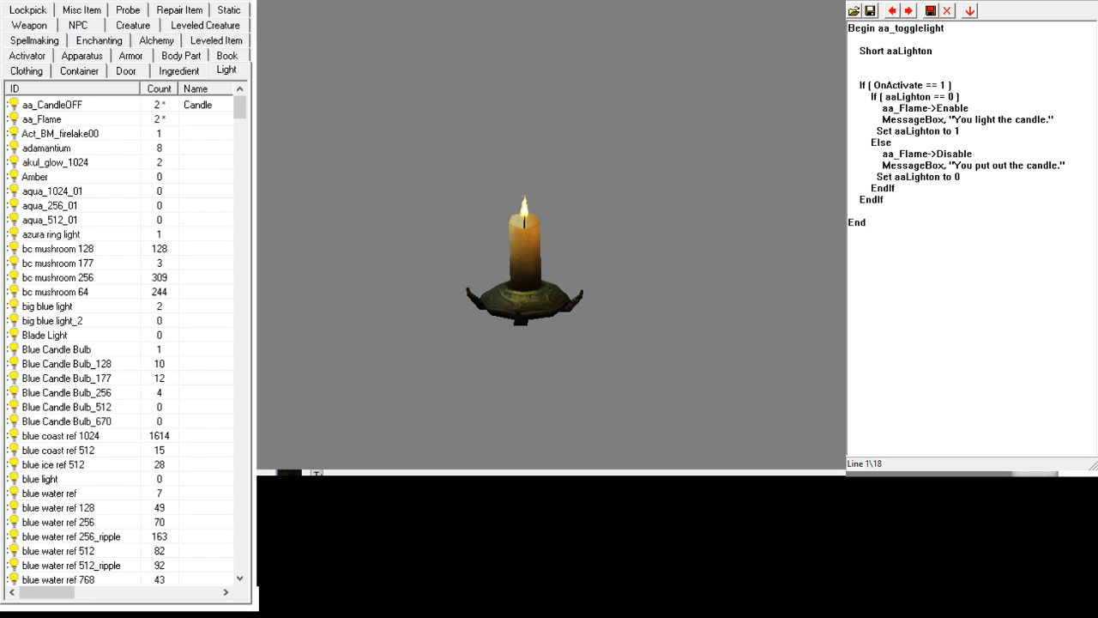
Step: Name the aa_CandleOFF light 'Candle', assign the new icon and save the plugin
left_click(82, 10)
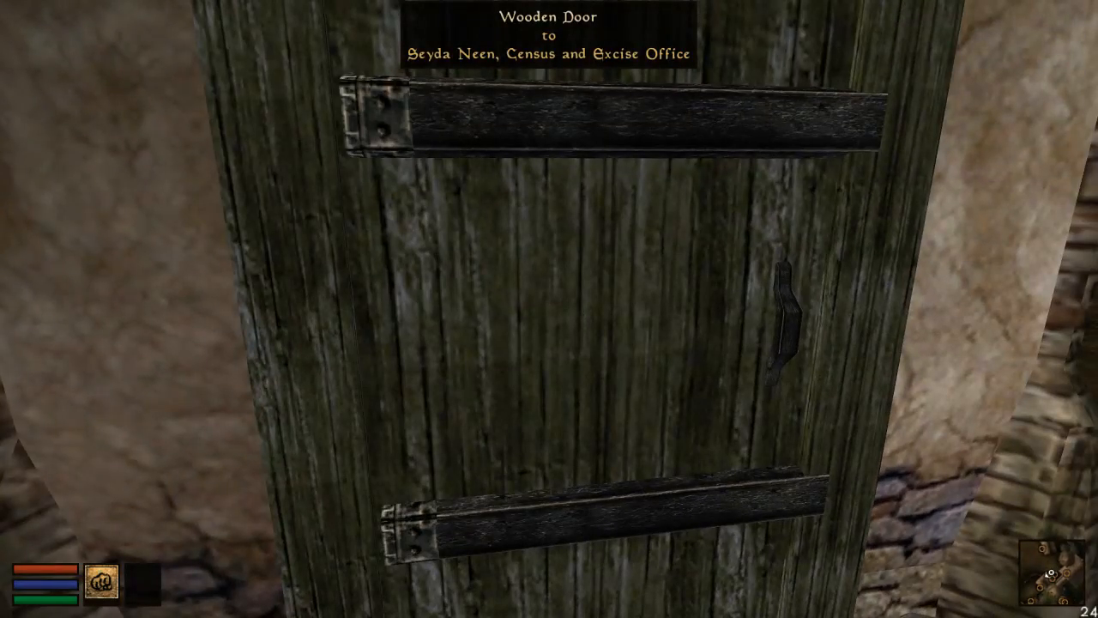
Step: Enter the Census and Excise Office and toggle the table candle off, on, off and on again
left_click(549, 309)
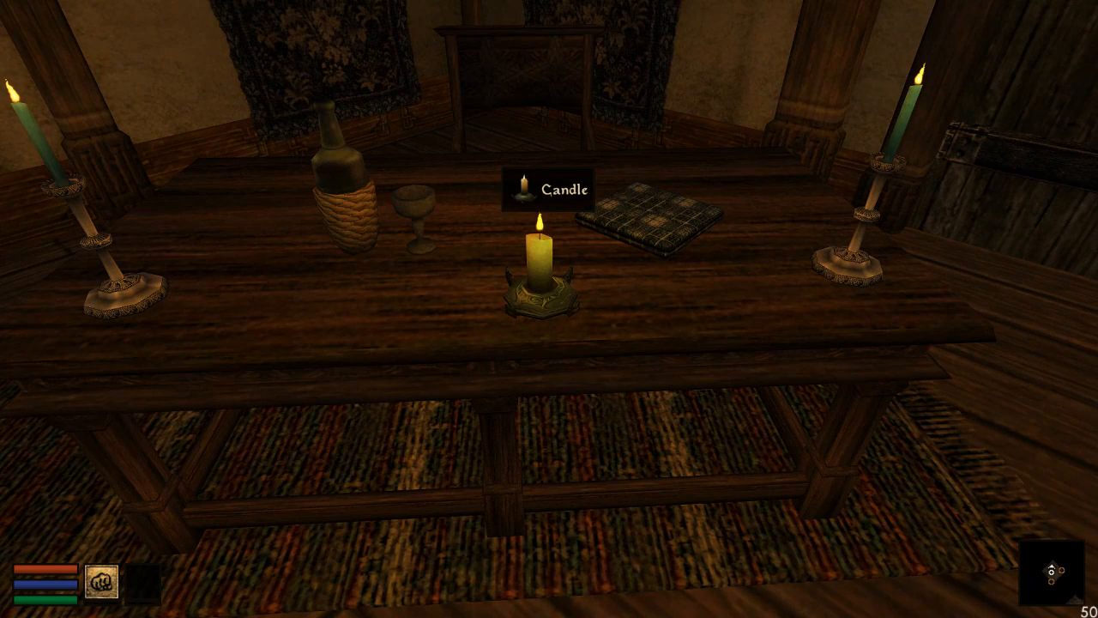
left_click(535, 257)
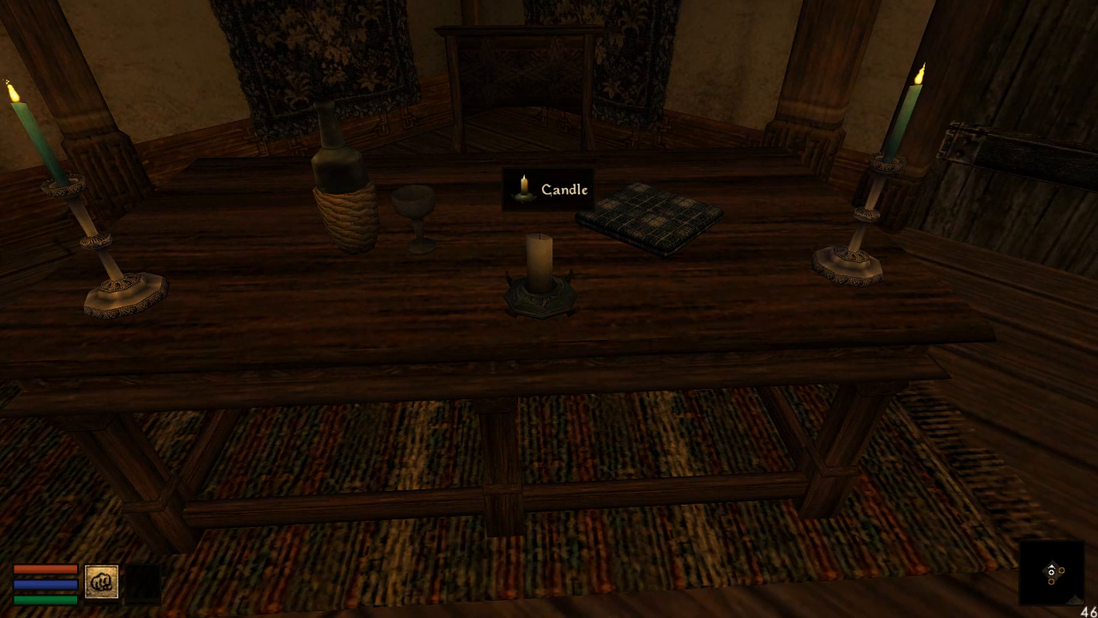
left_click(539, 258)
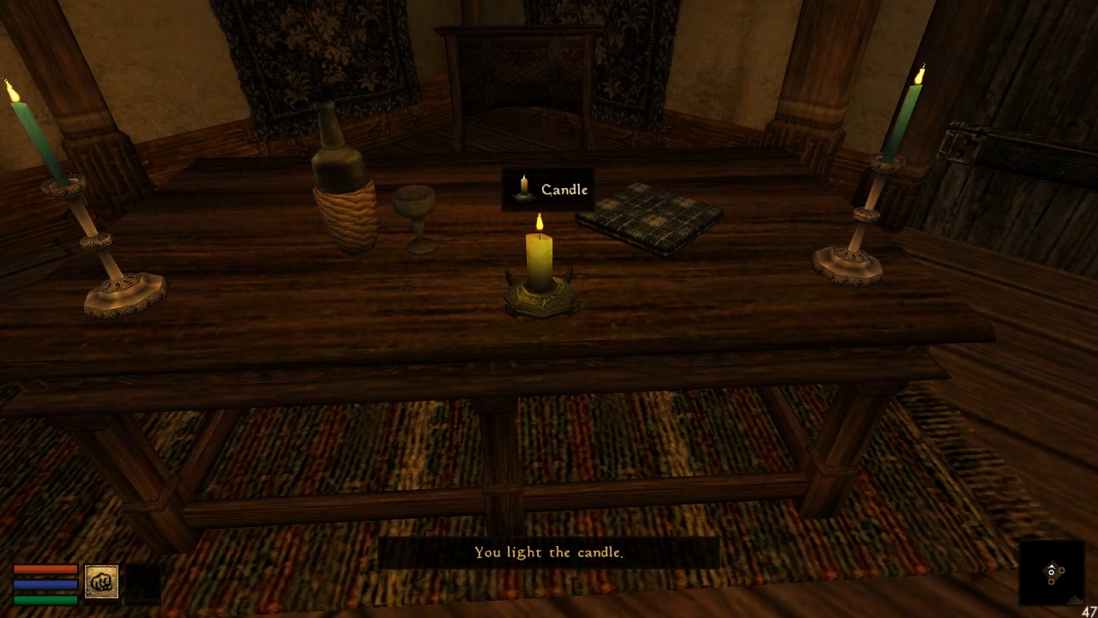
left_click(538, 249)
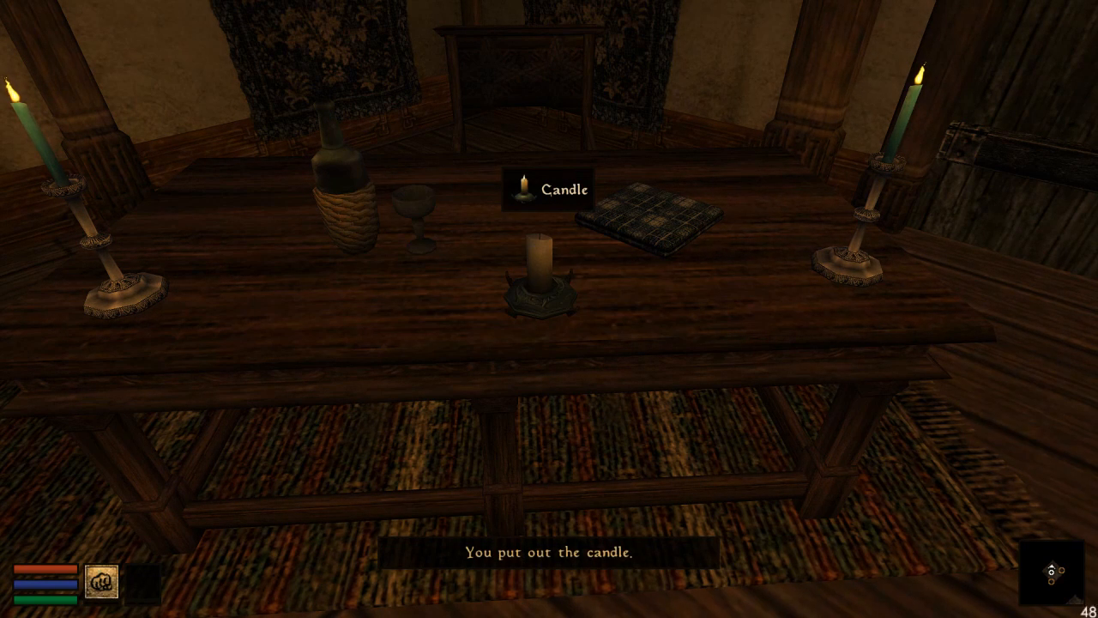
left_click(537, 257)
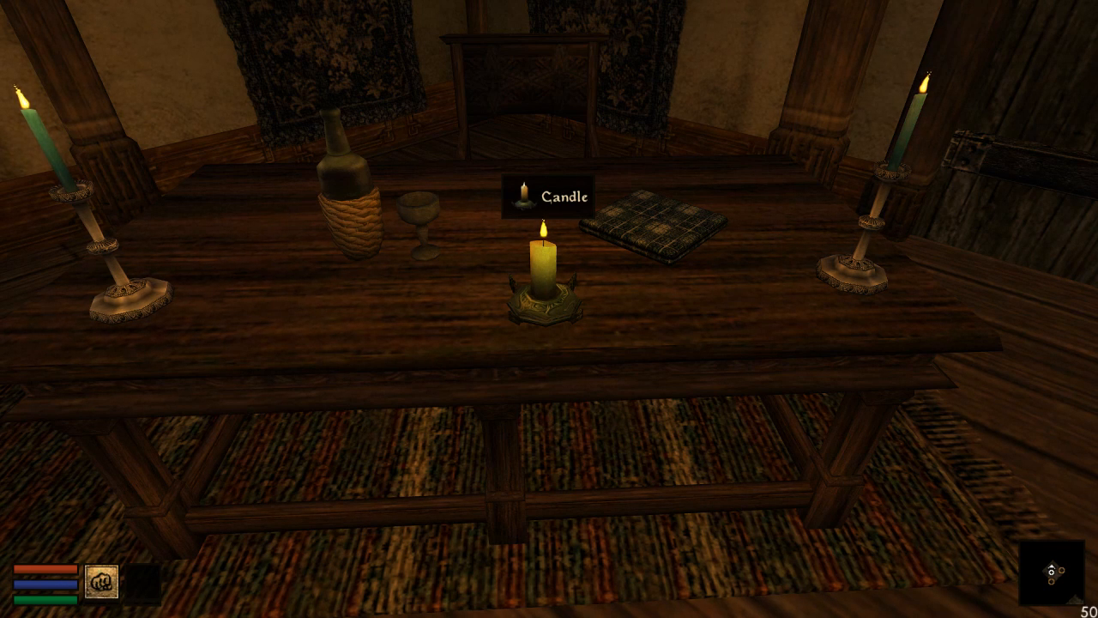
Step: Extinguish the lit candle once more so the 'You put out the candle.' message appears
left_click(539, 257)
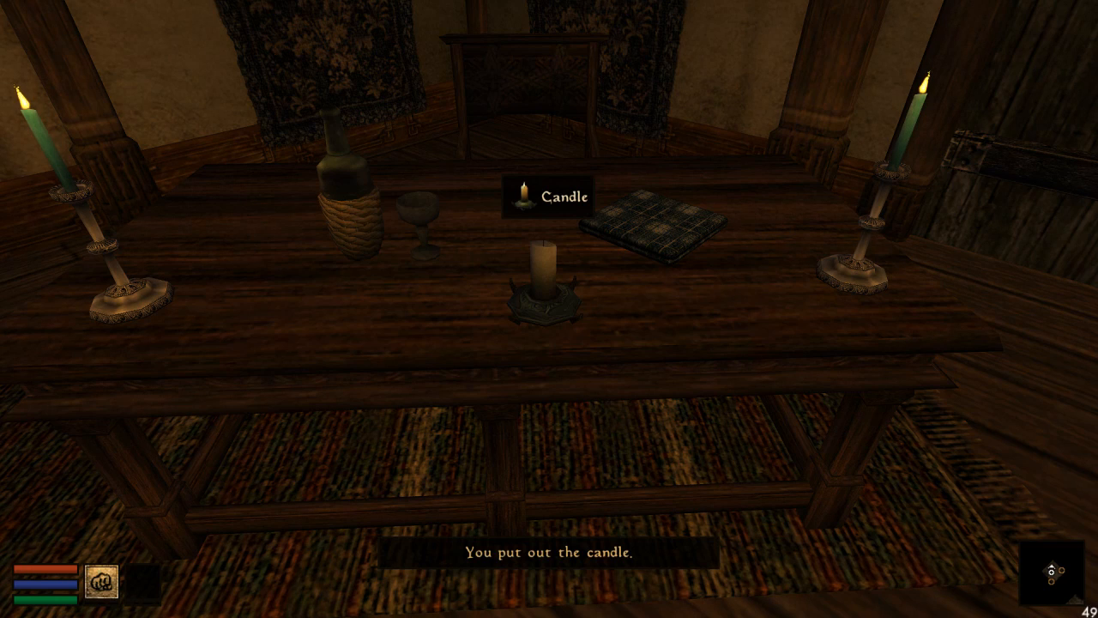